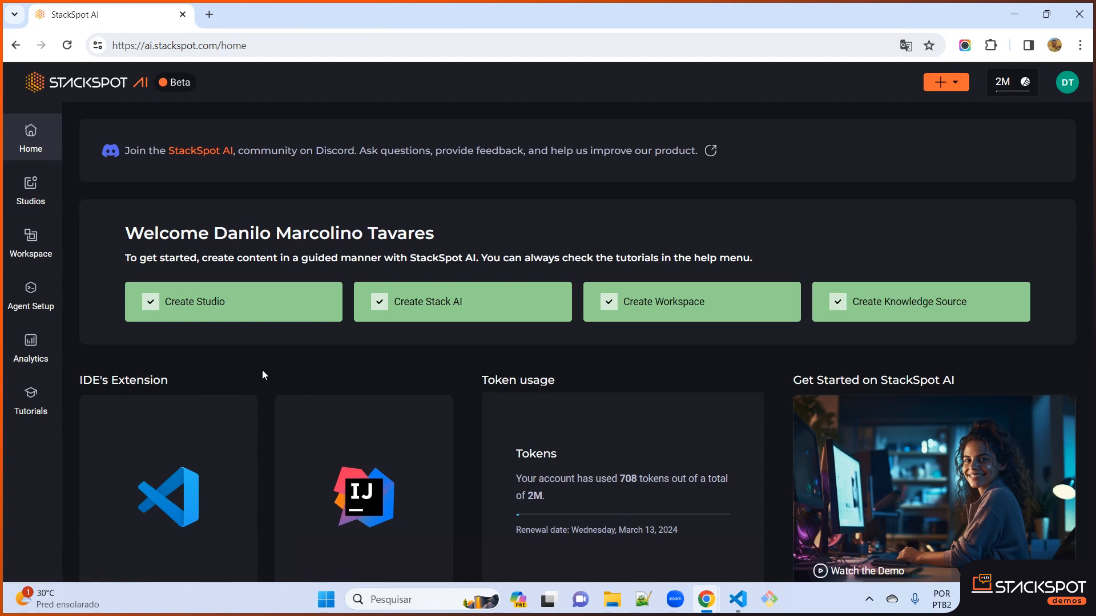
pyautogui.moveTo(947, 206)
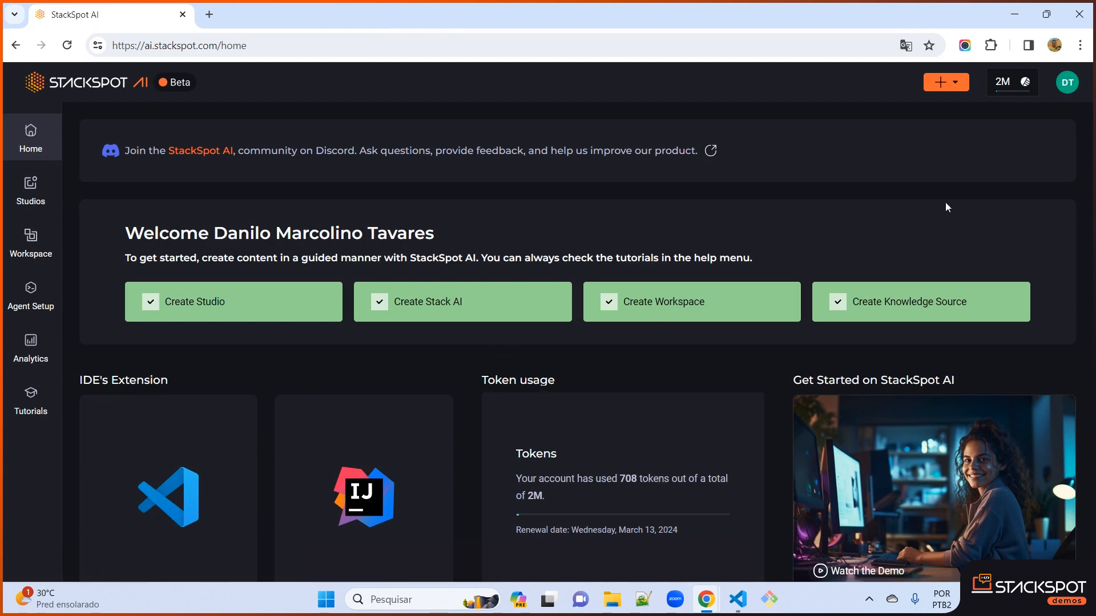
# Step: Show the Testes End-To-End studio's settings with its name and description
pyautogui.click(953, 82)
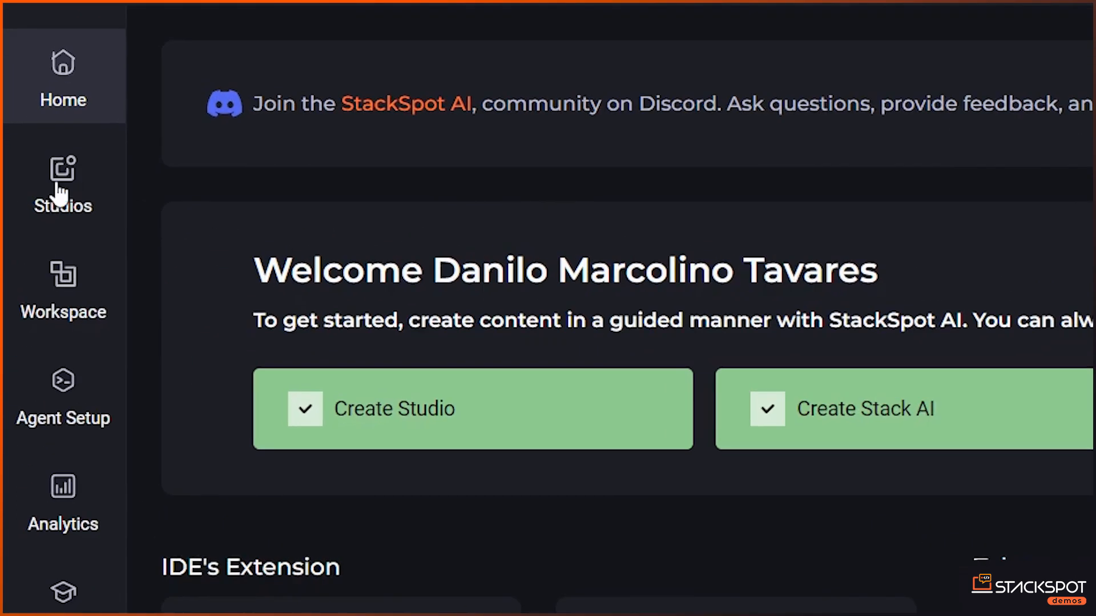
pyautogui.click(61, 181)
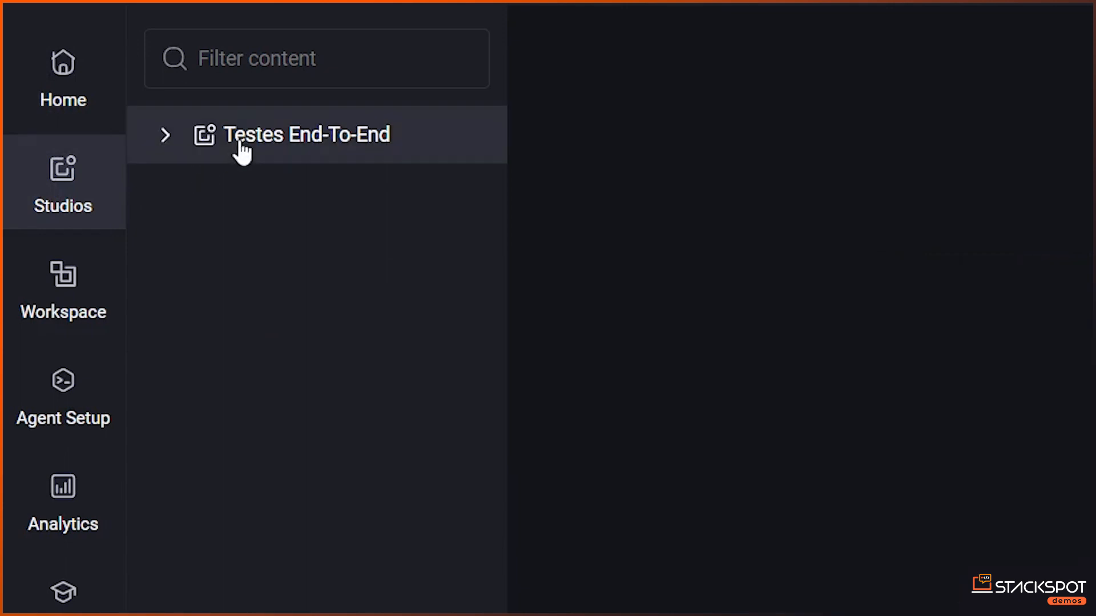
pyautogui.click(306, 135)
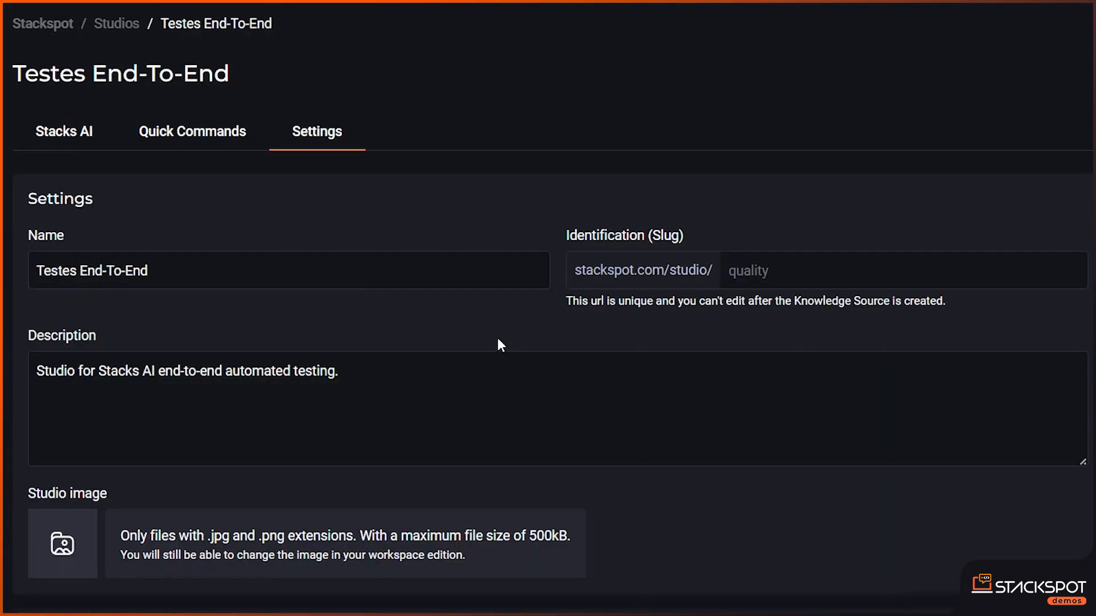
pyautogui.moveTo(426, 296)
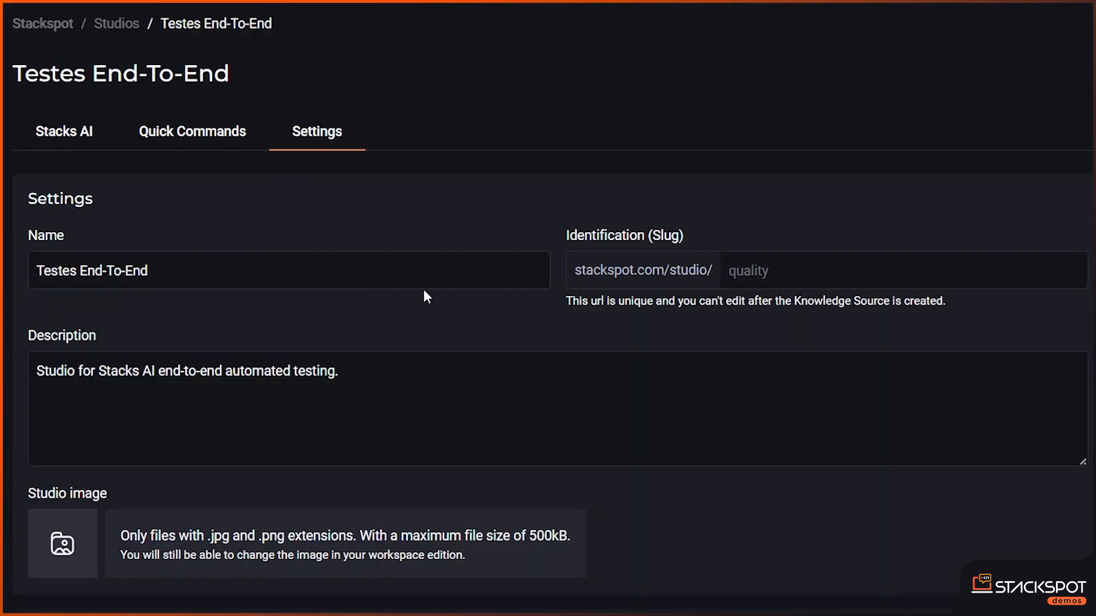
pyautogui.moveTo(189, 379)
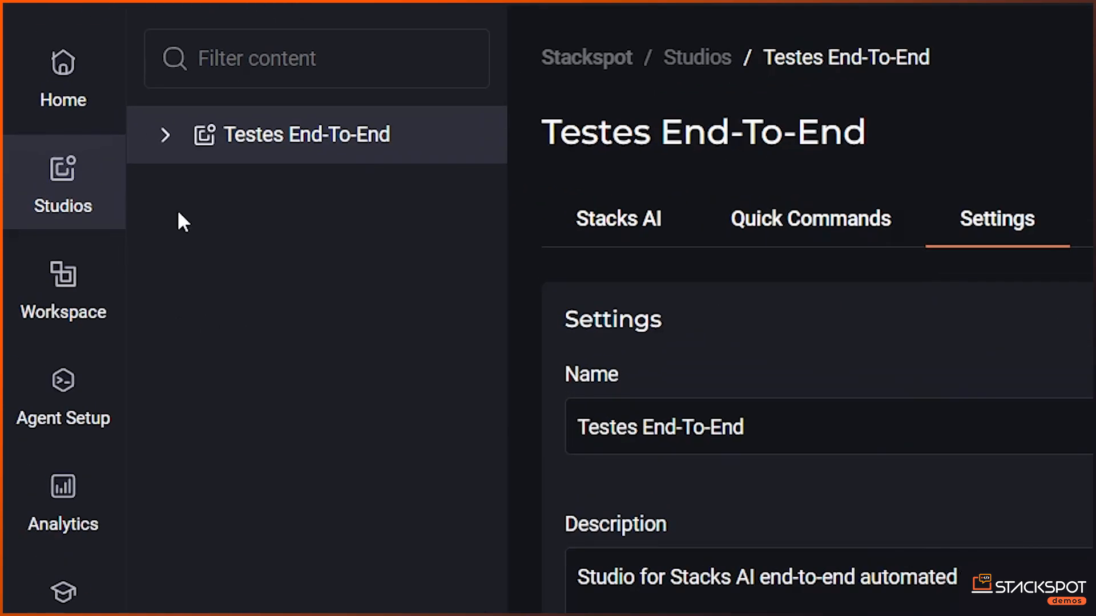
# Step: Expand the studio tree and show the Cypress Test stack's settings
pyautogui.click(165, 135)
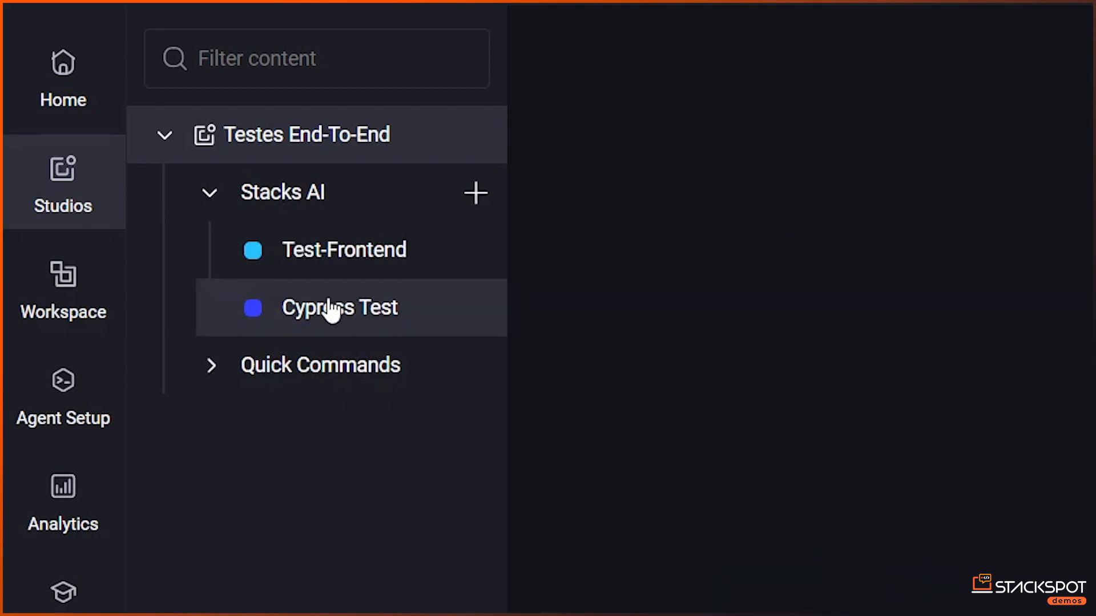
pyautogui.click(339, 307)
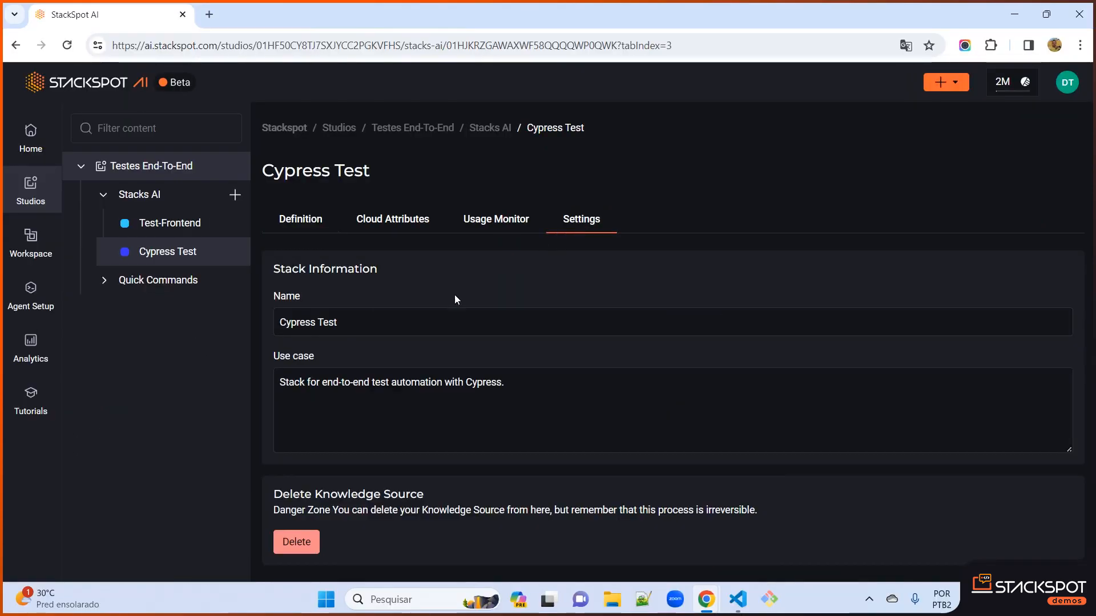
pyautogui.moveTo(435, 329)
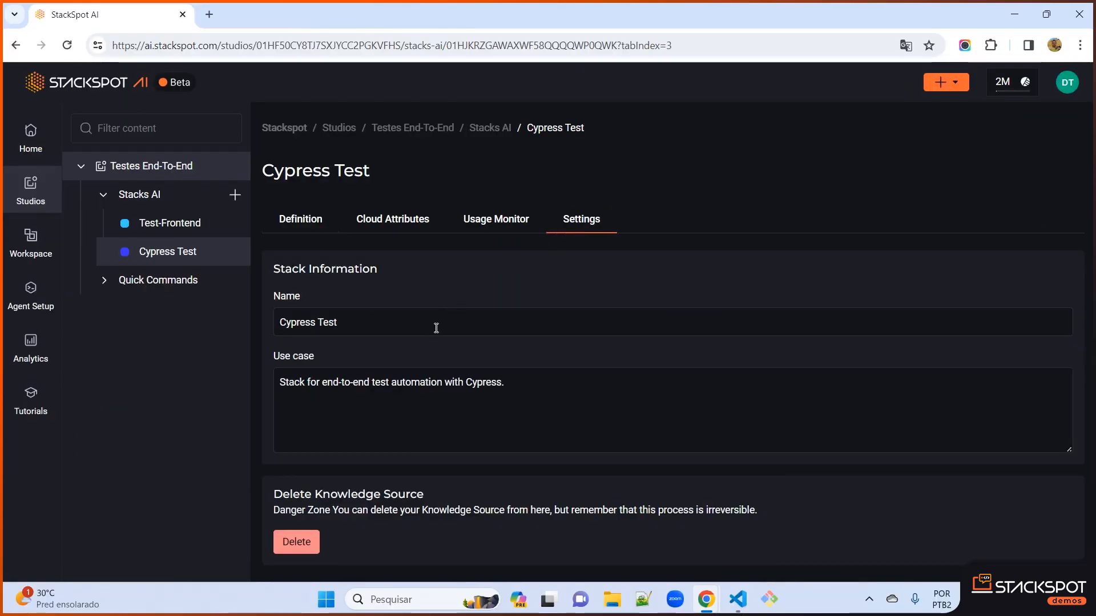
pyautogui.moveTo(314, 247)
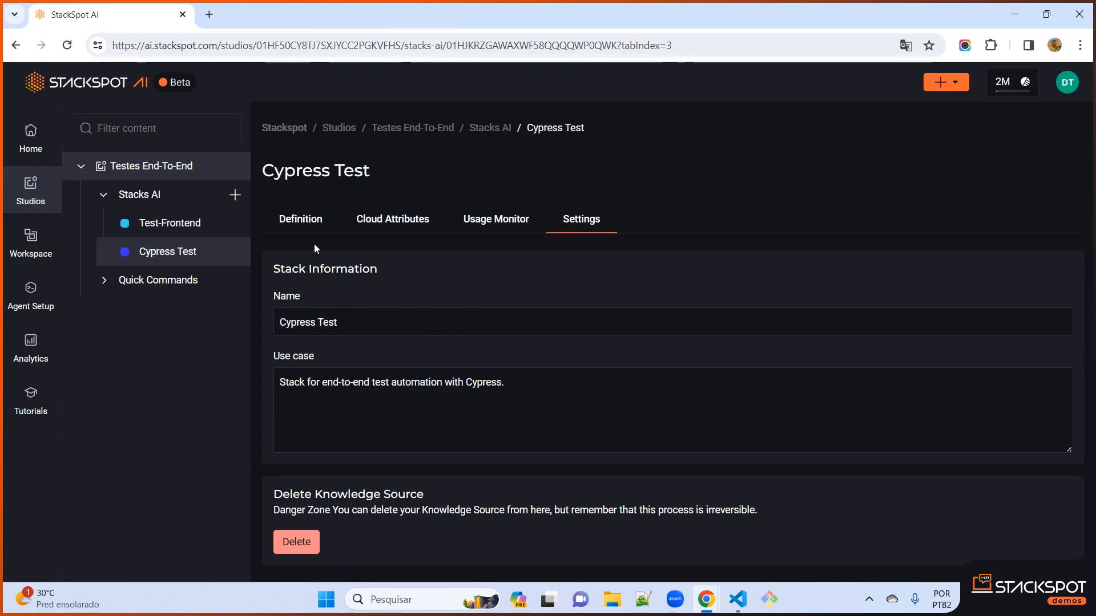
# Step: View the Cypress Test stack definition: Javascript, Cypress, cucumber pattern, four dependencies
pyautogui.click(300, 219)
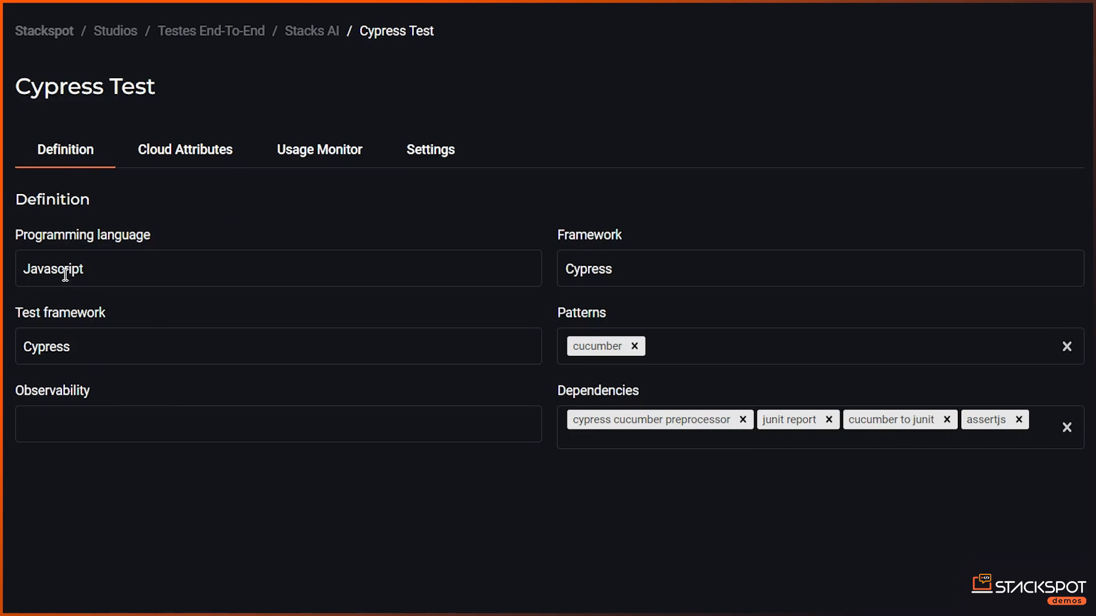
pyautogui.moveTo(438, 325)
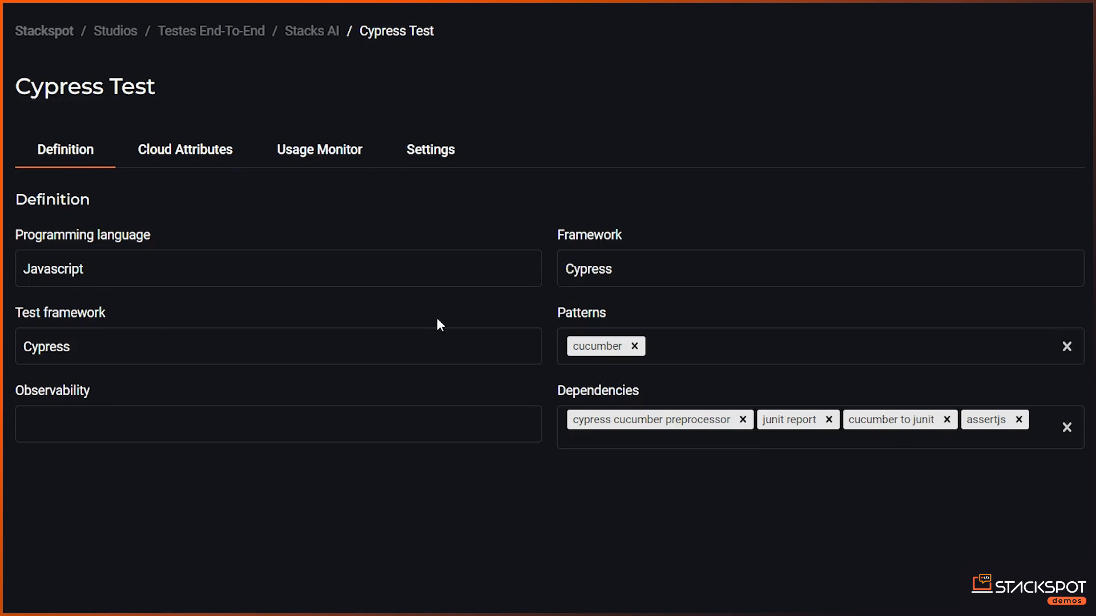
pyautogui.moveTo(555, 404)
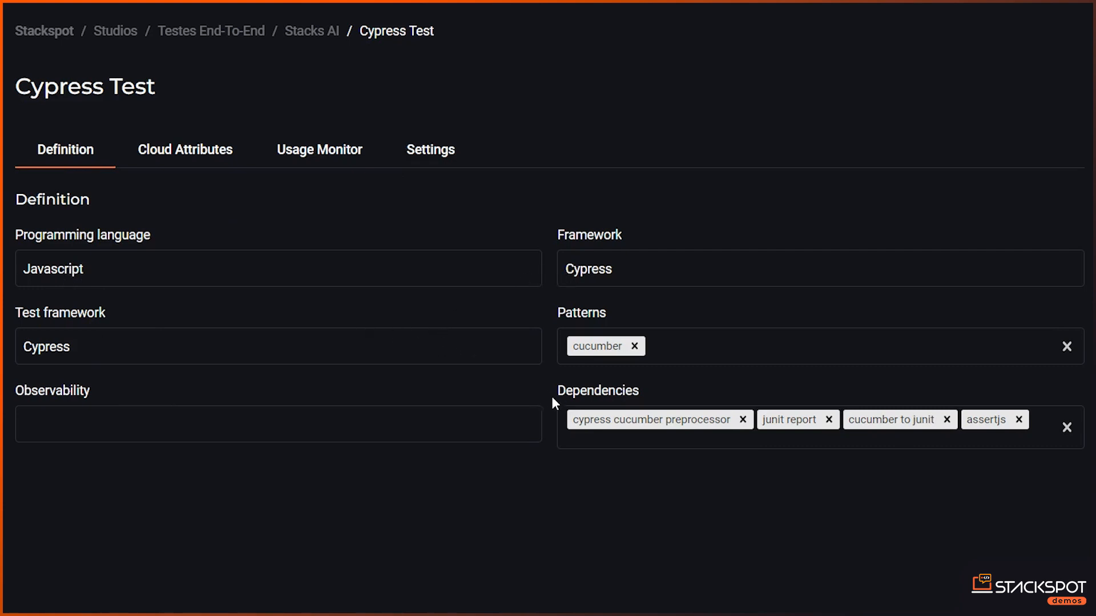
pyautogui.moveTo(622, 369)
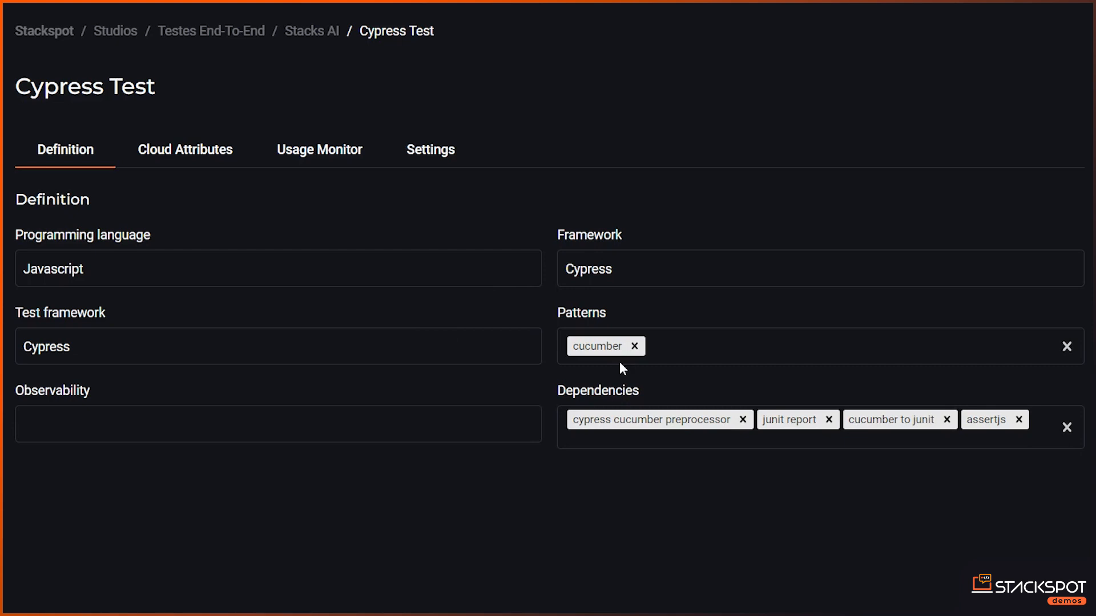
pyautogui.moveTo(583, 391)
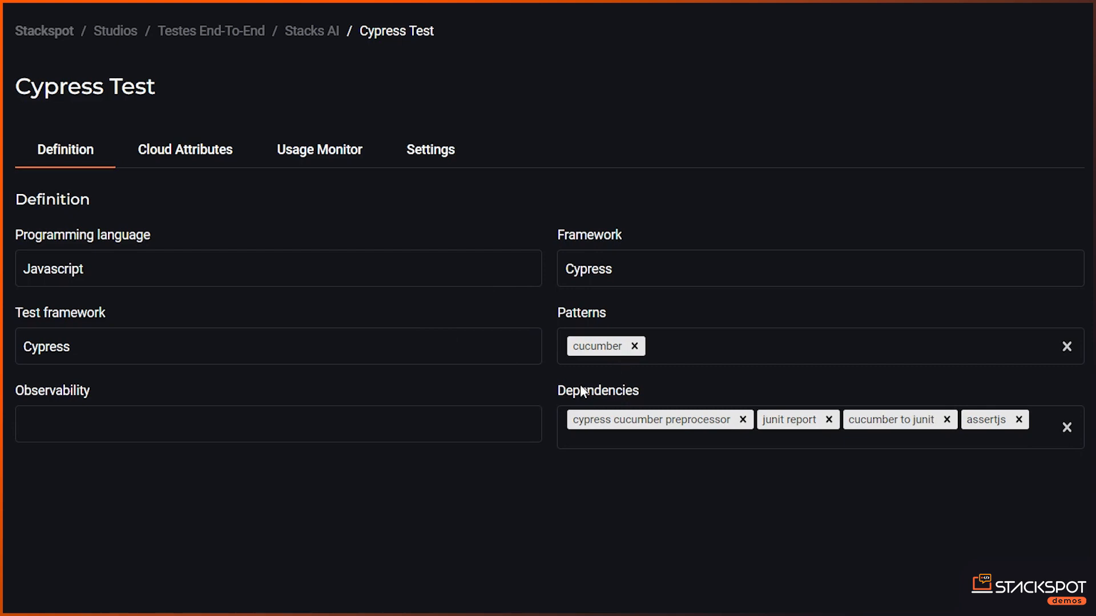
pyautogui.moveTo(578, 424)
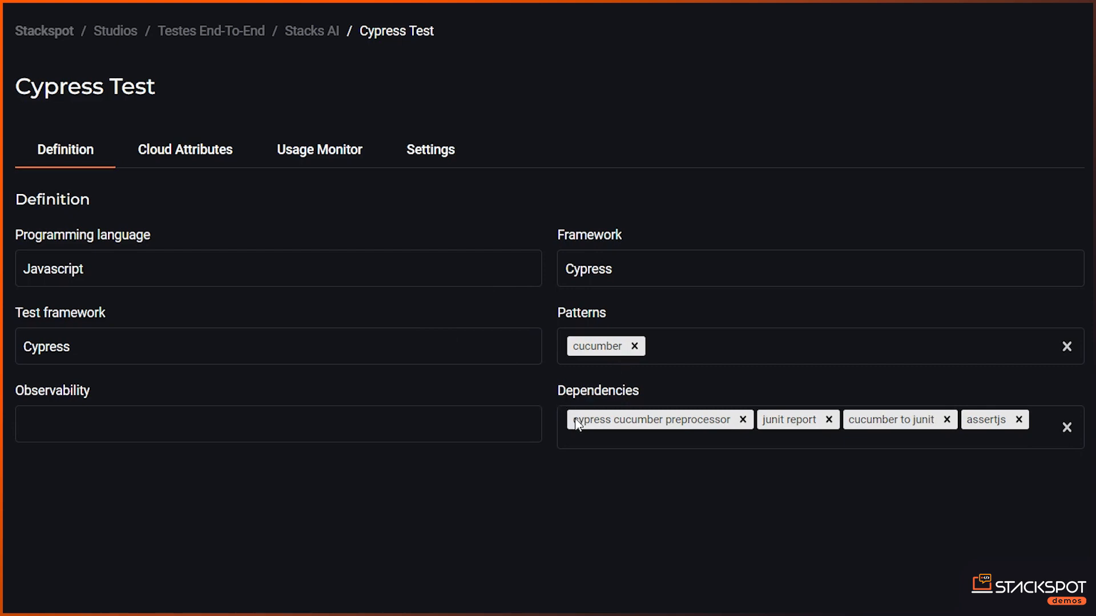
pyautogui.moveTo(759, 462)
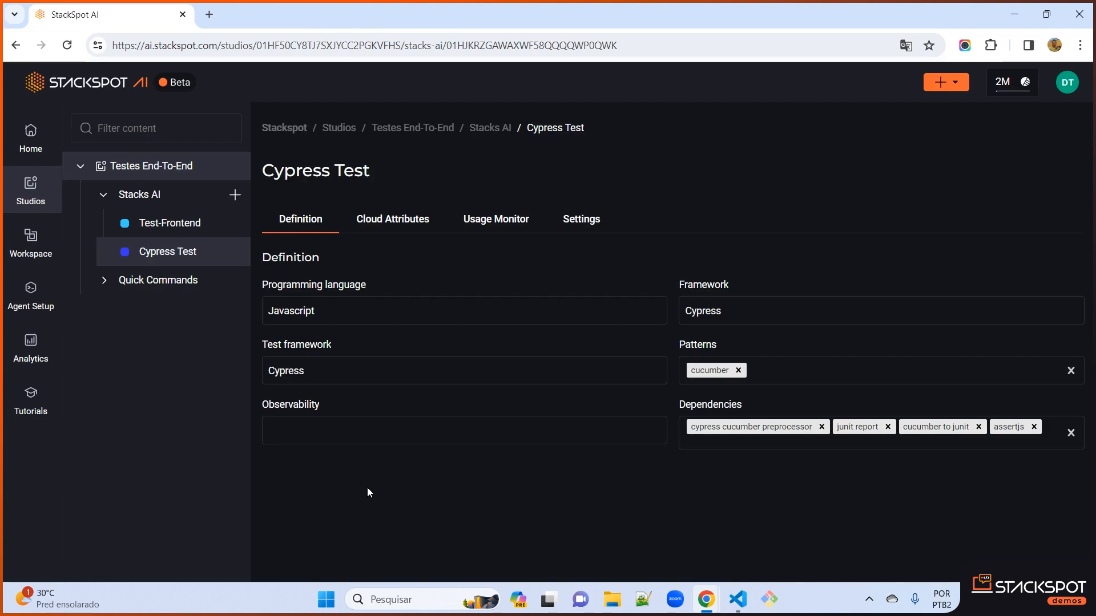
pyautogui.moveTo(145, 381)
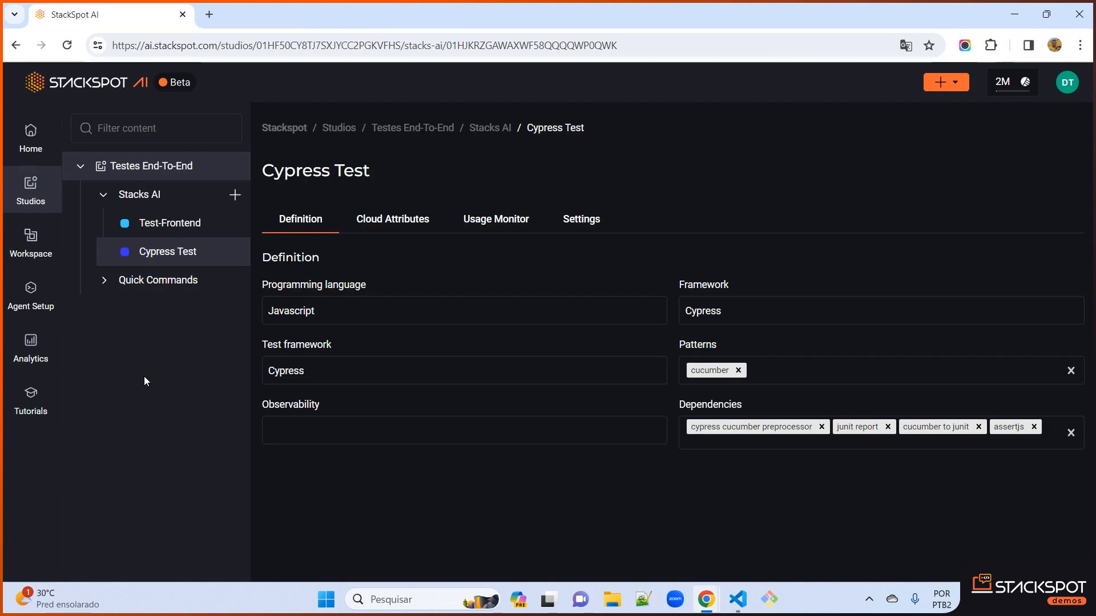
# Step: Reach the Cypress Snippets knowledge source under Agent Setup's knowledge sources
pyautogui.click(30, 293)
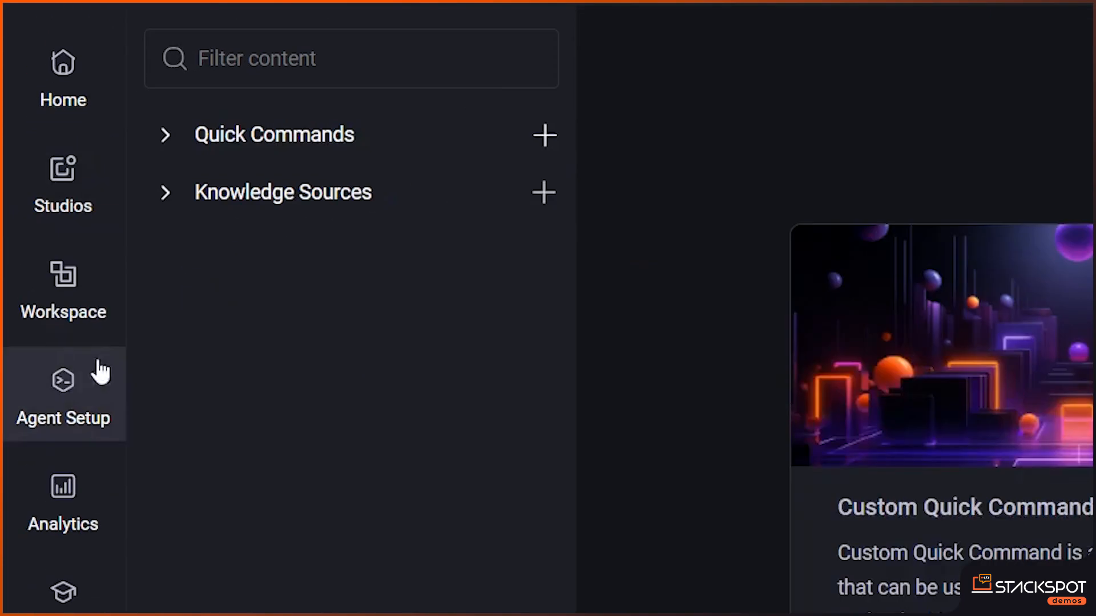
pyautogui.click(165, 192)
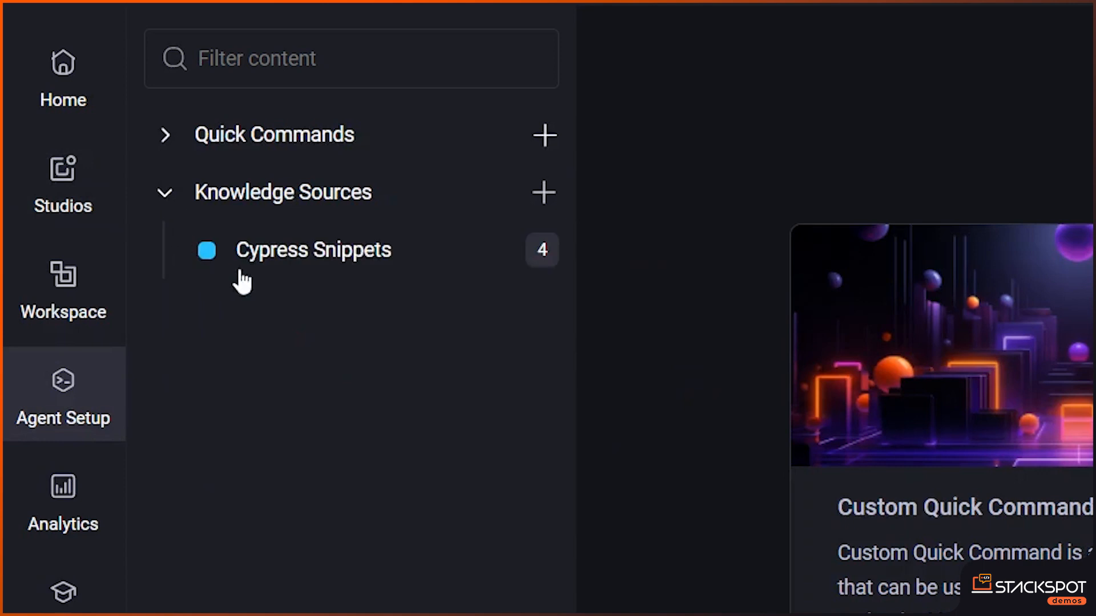
pyautogui.click(313, 250)
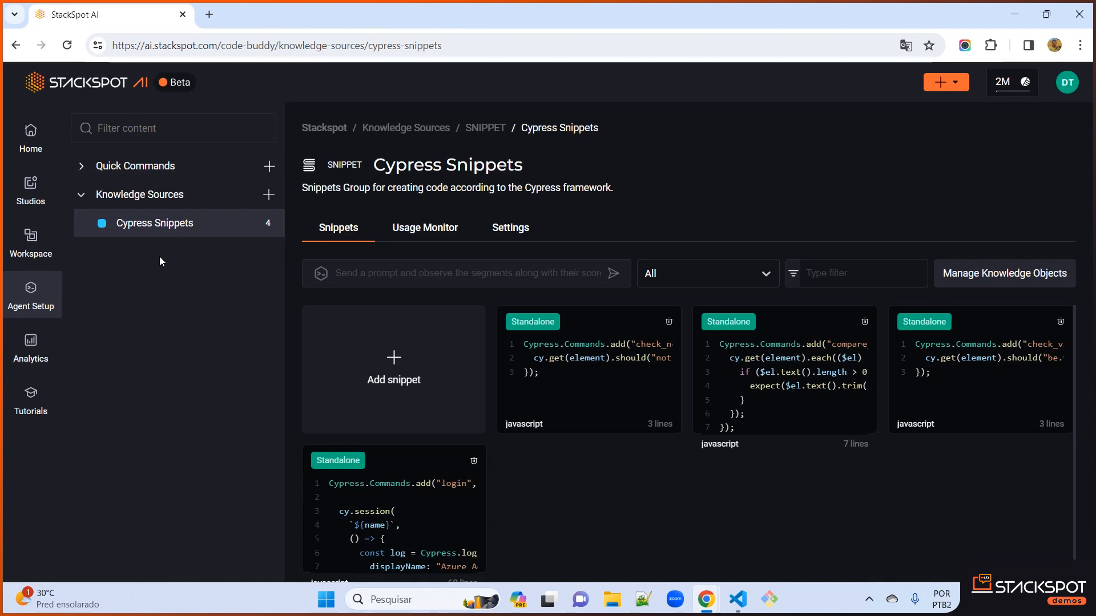
pyautogui.moveTo(518, 227)
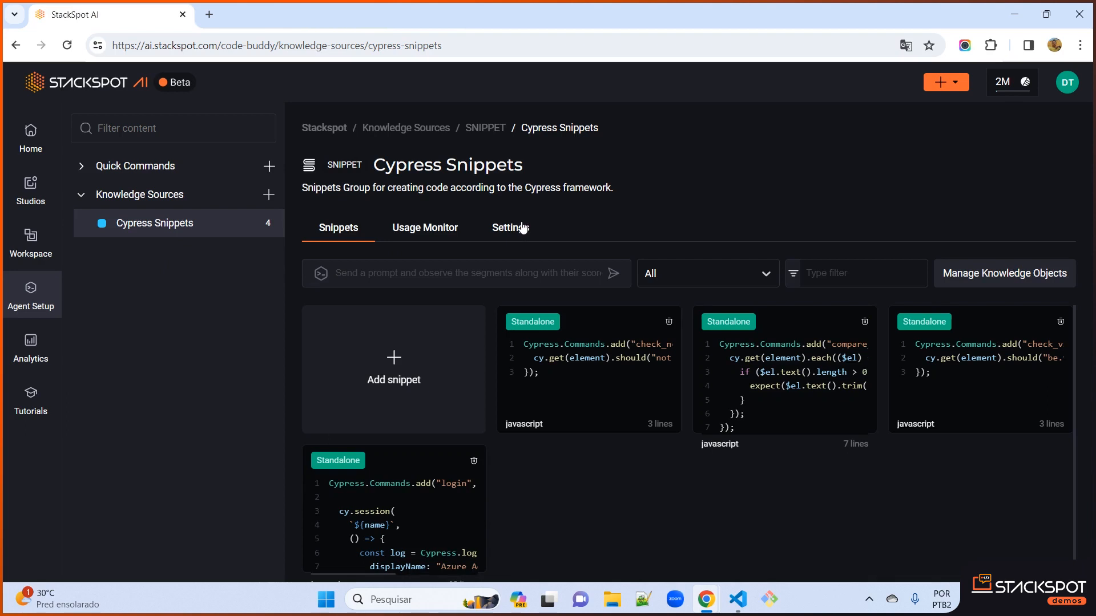
pyautogui.click(509, 227)
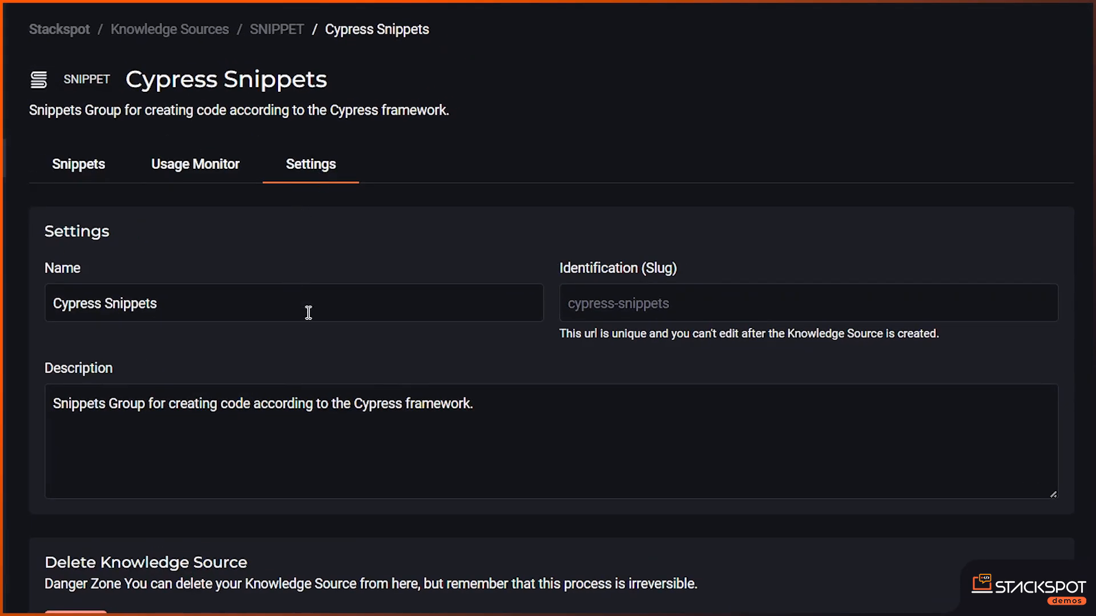
pyautogui.moveTo(120, 187)
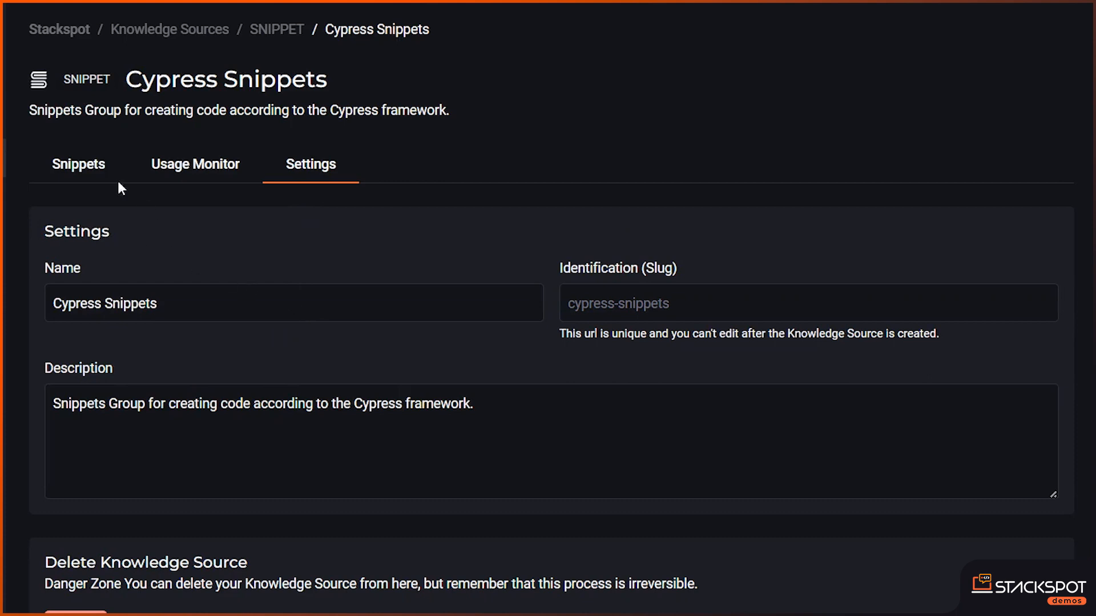
pyautogui.click(78, 163)
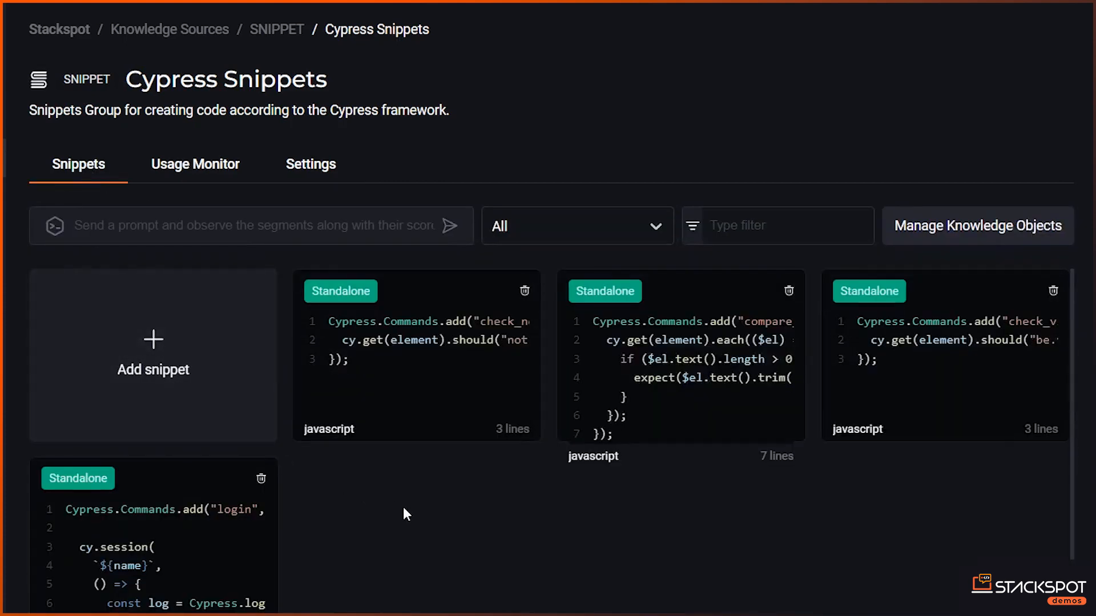
pyautogui.moveTo(699, 385)
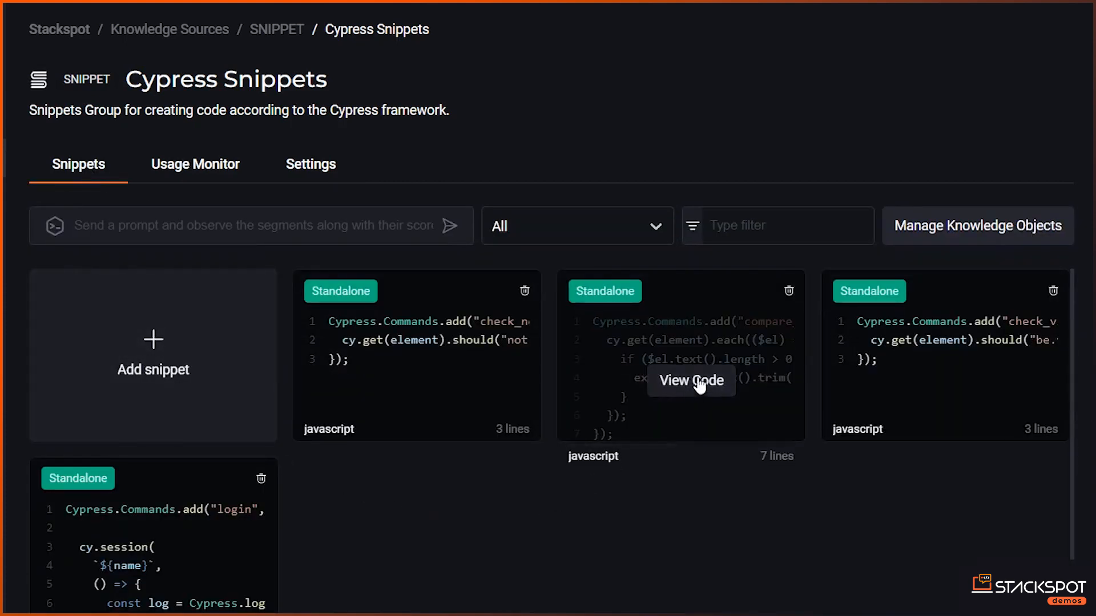
pyautogui.click(691, 381)
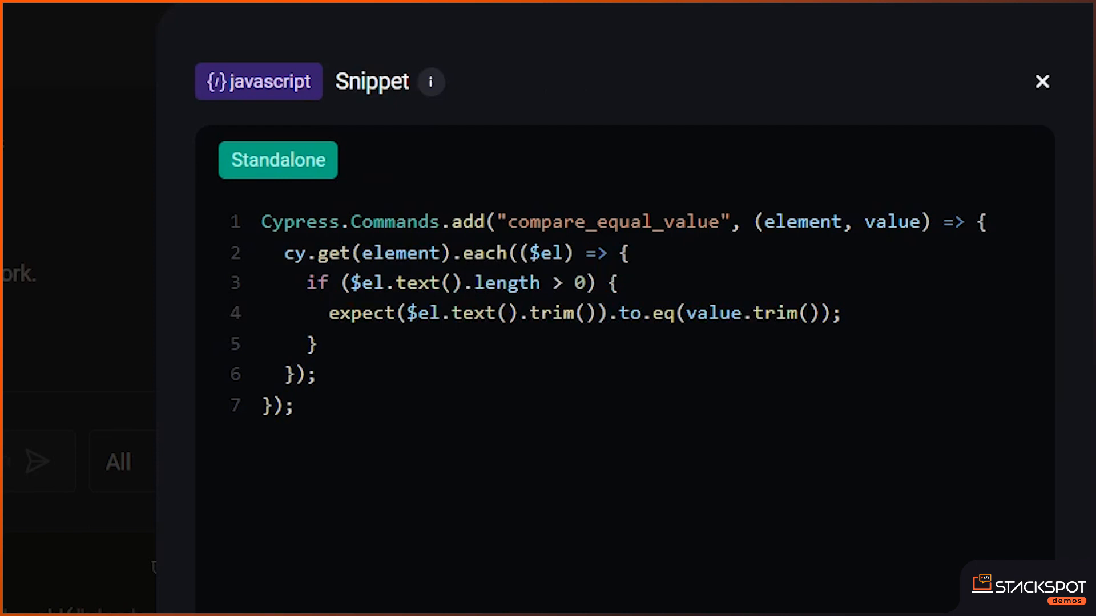
pyautogui.moveTo(1082, 108)
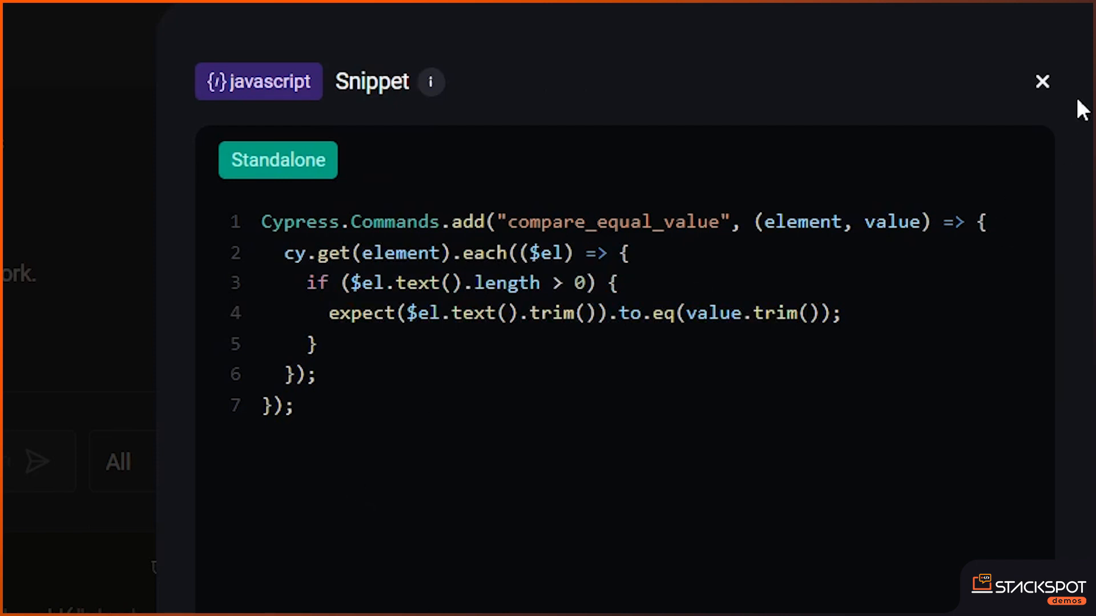
pyautogui.click(1042, 81)
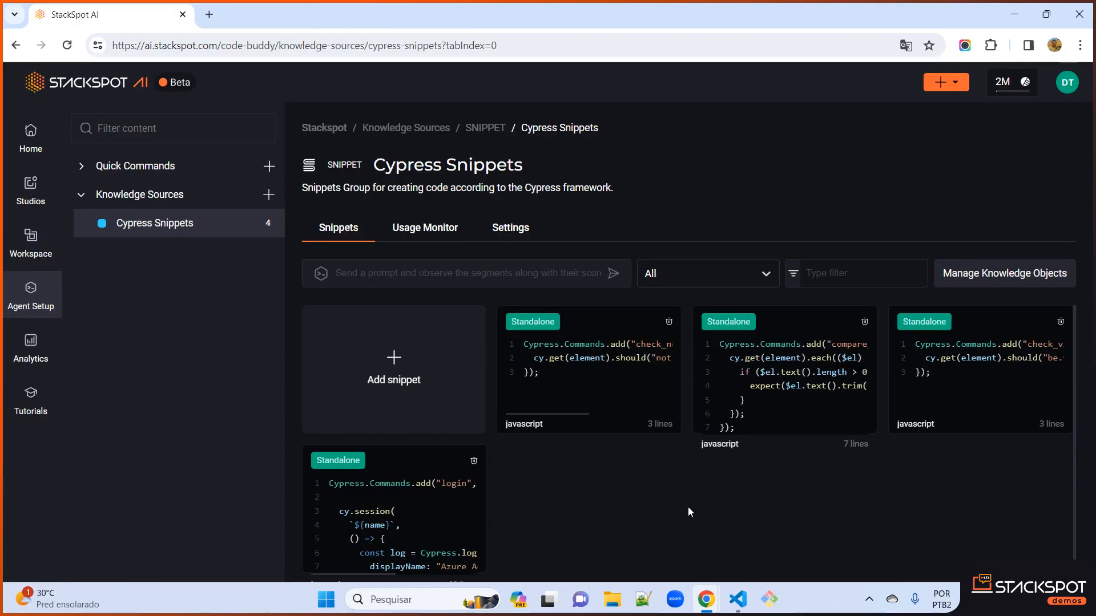
pyautogui.moveTo(641, 503)
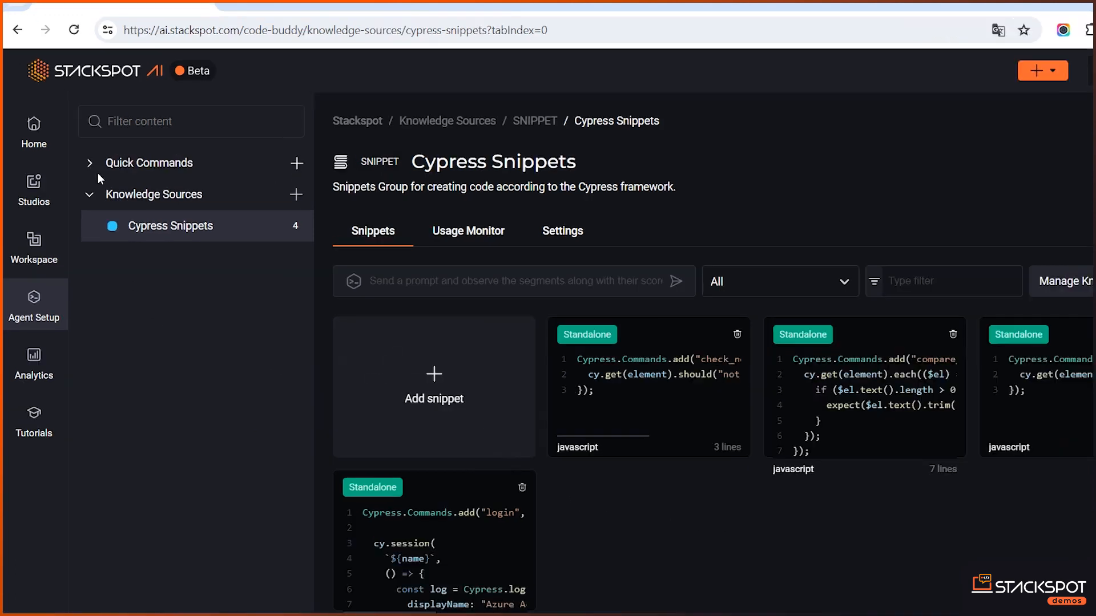
# Step: View the Implement Acceptance Testing quick command's flow, then its name, slug and description
pyautogui.click(89, 163)
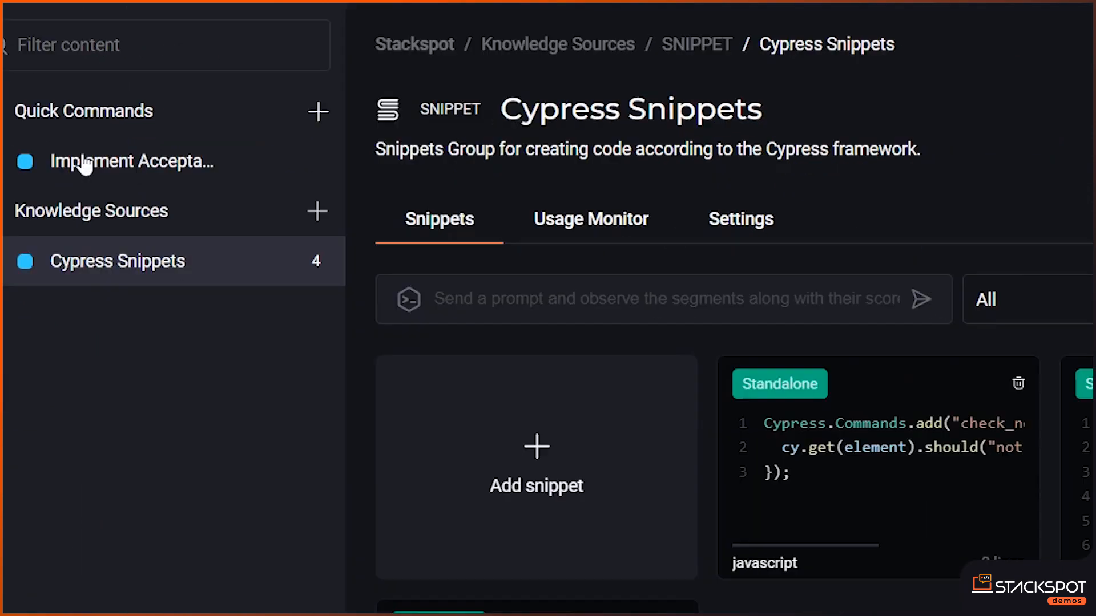
pyautogui.click(131, 161)
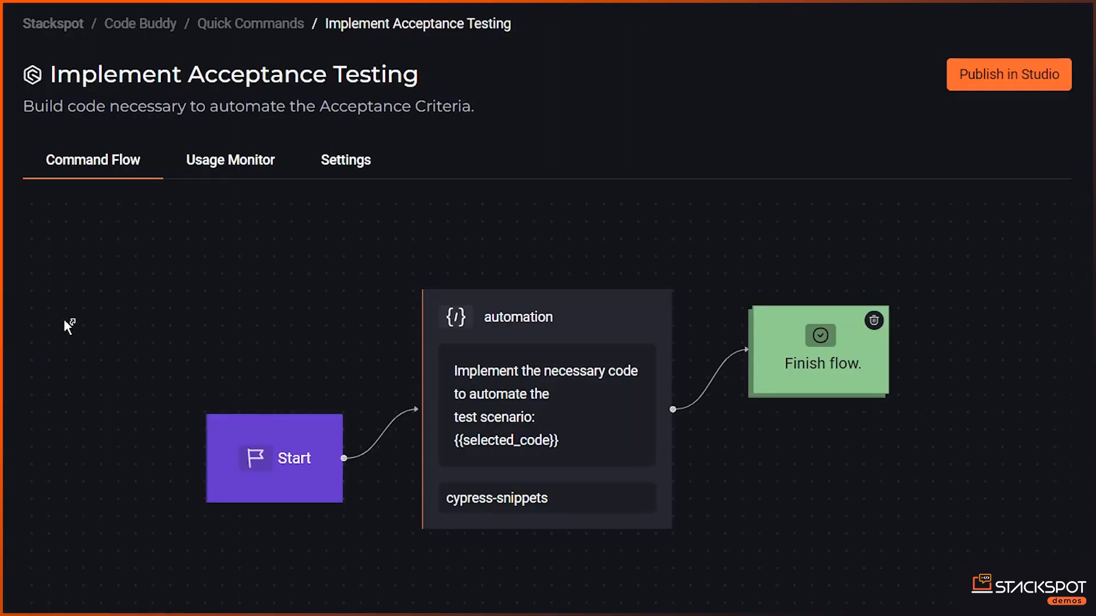
pyautogui.moveTo(79, 323)
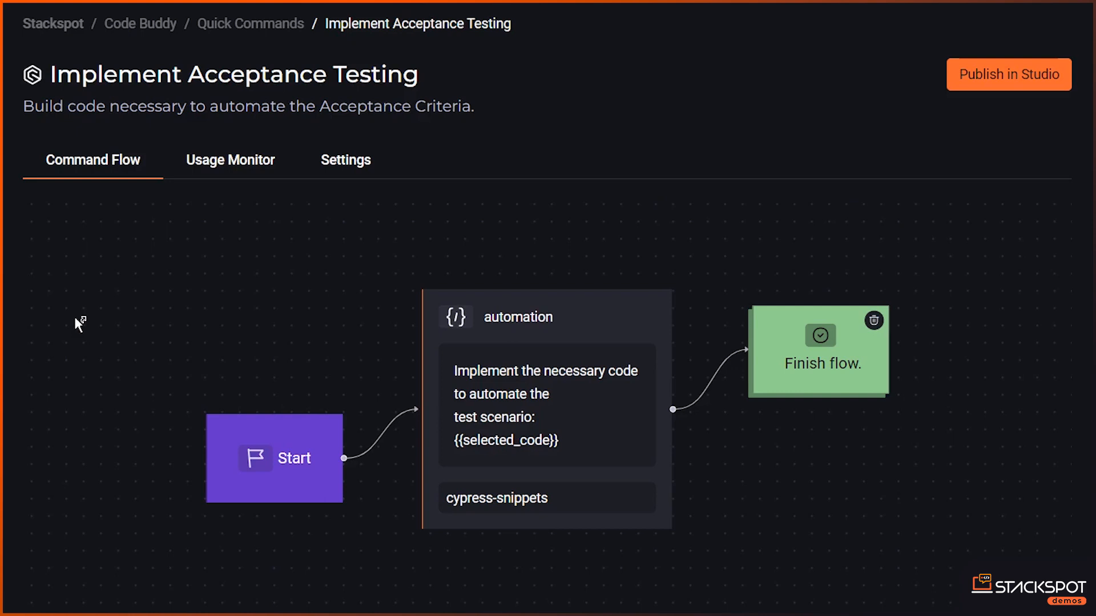
pyautogui.moveTo(345, 167)
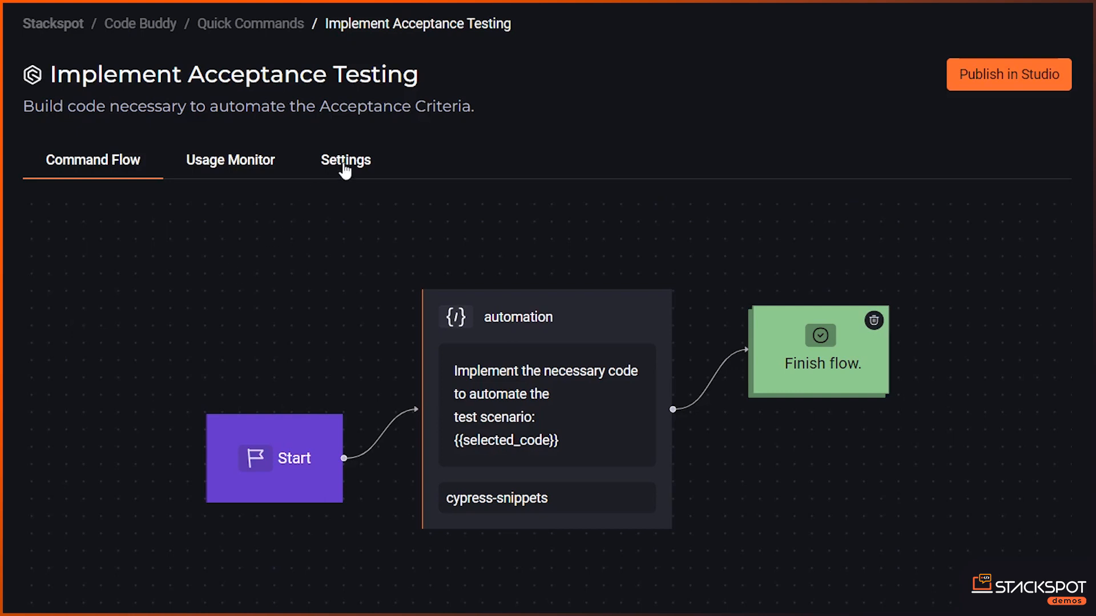
pyautogui.click(345, 160)
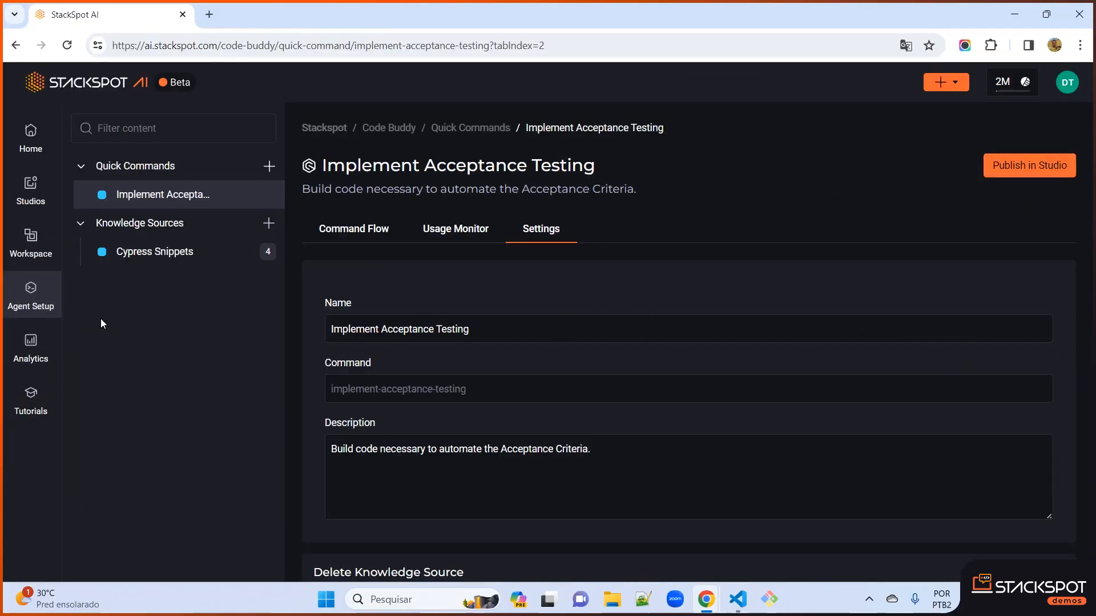
# Step: Enter the automated-tests workspace full-screen, showing its Cypress Test stack
pyautogui.click(31, 240)
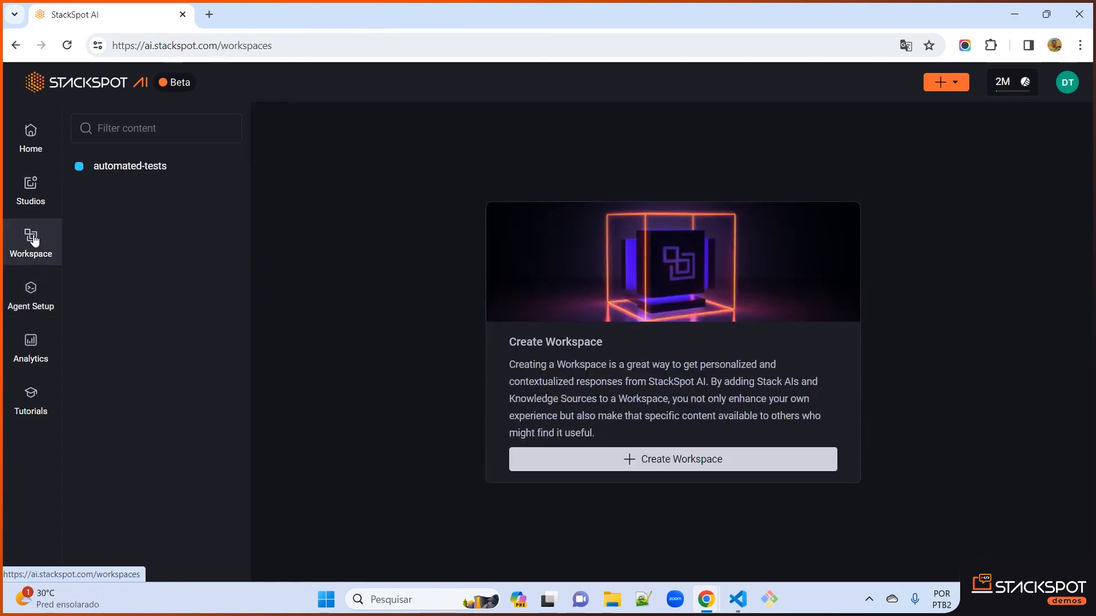
pyautogui.moveTo(81, 235)
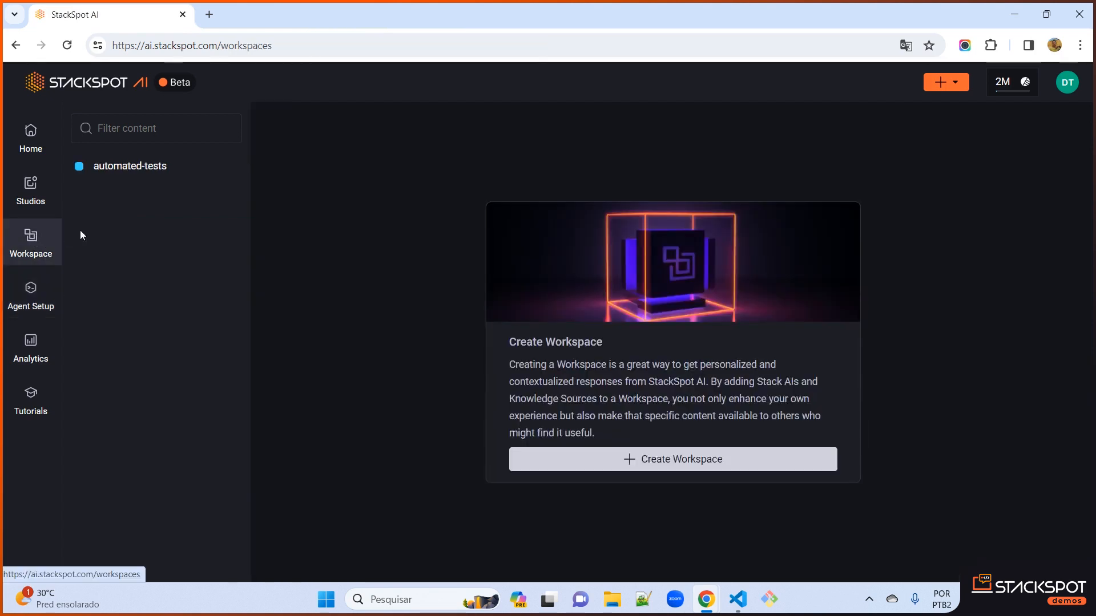
pyautogui.click(129, 165)
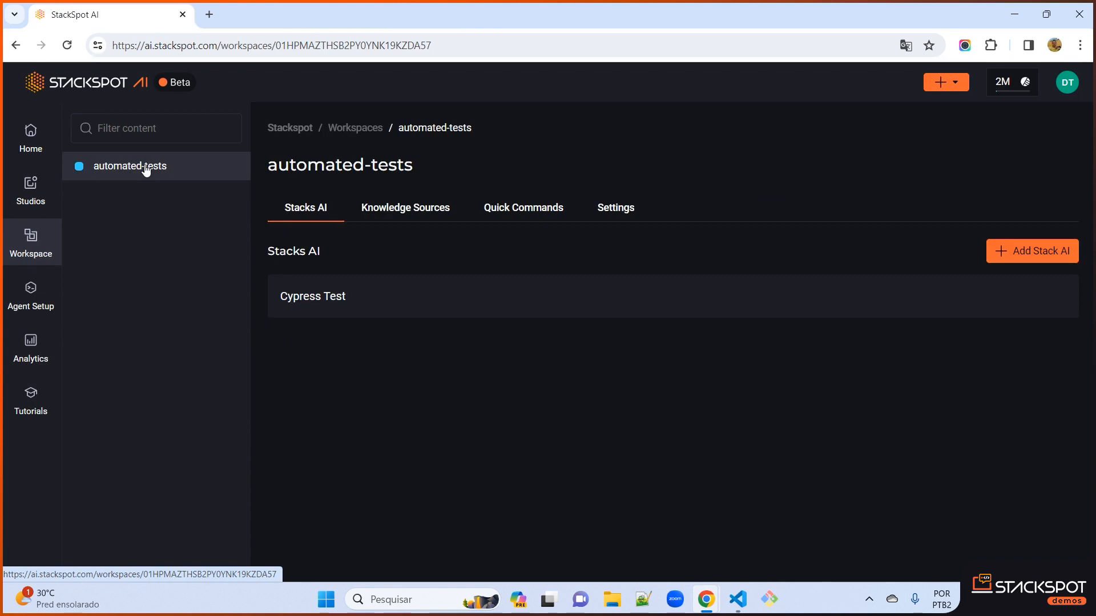
pyautogui.press('f11')
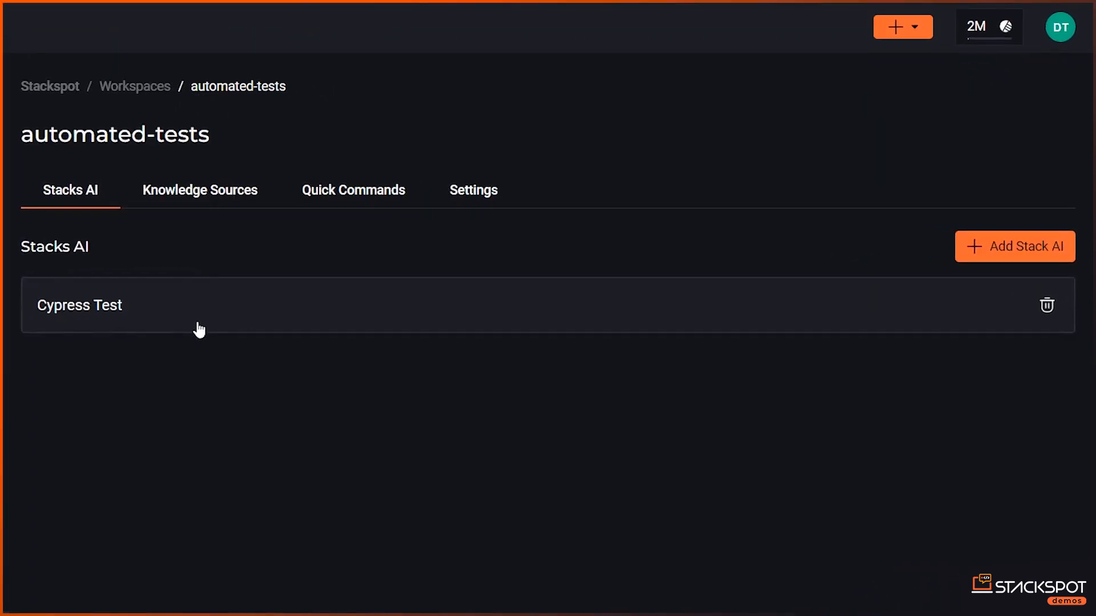
pyautogui.moveTo(154, 357)
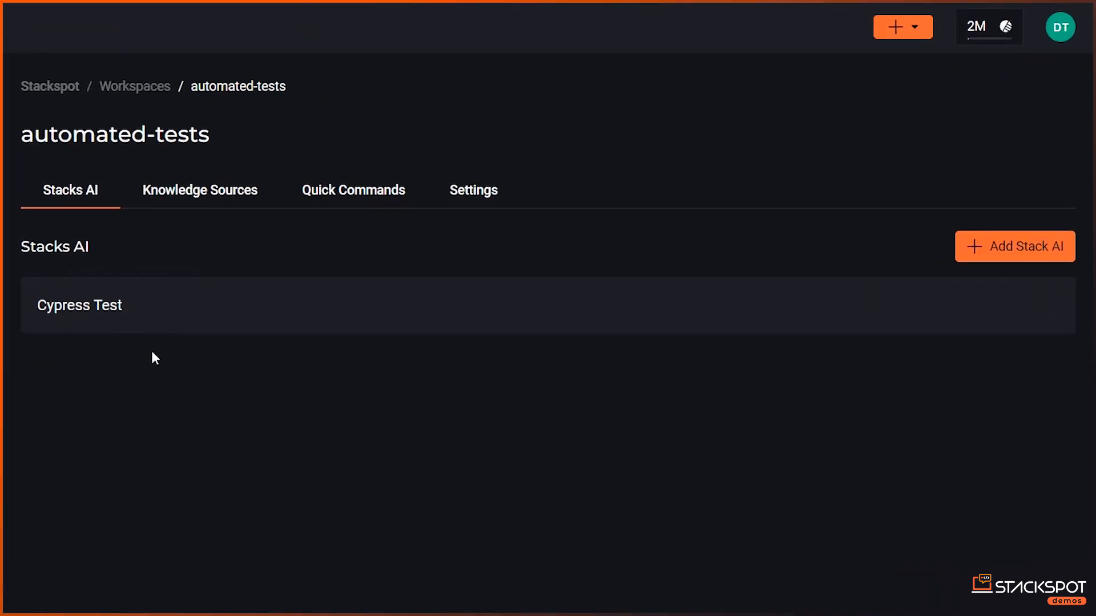
# Step: Check the workspace's Cypress Snippets source and Implement Acceptance Testing quick command
pyautogui.click(199, 190)
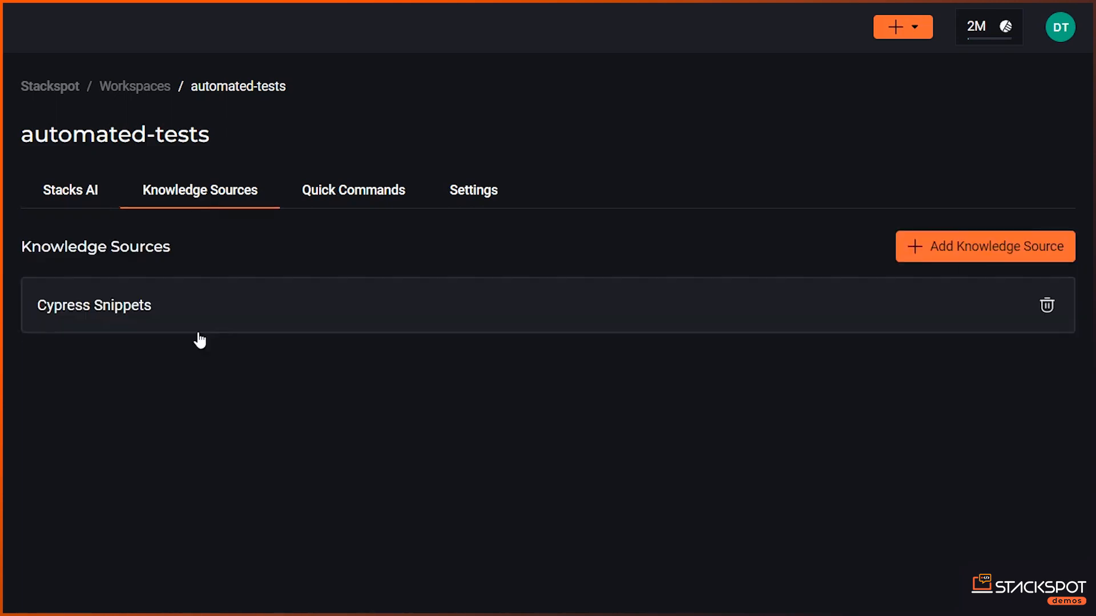
pyautogui.moveTo(314, 316)
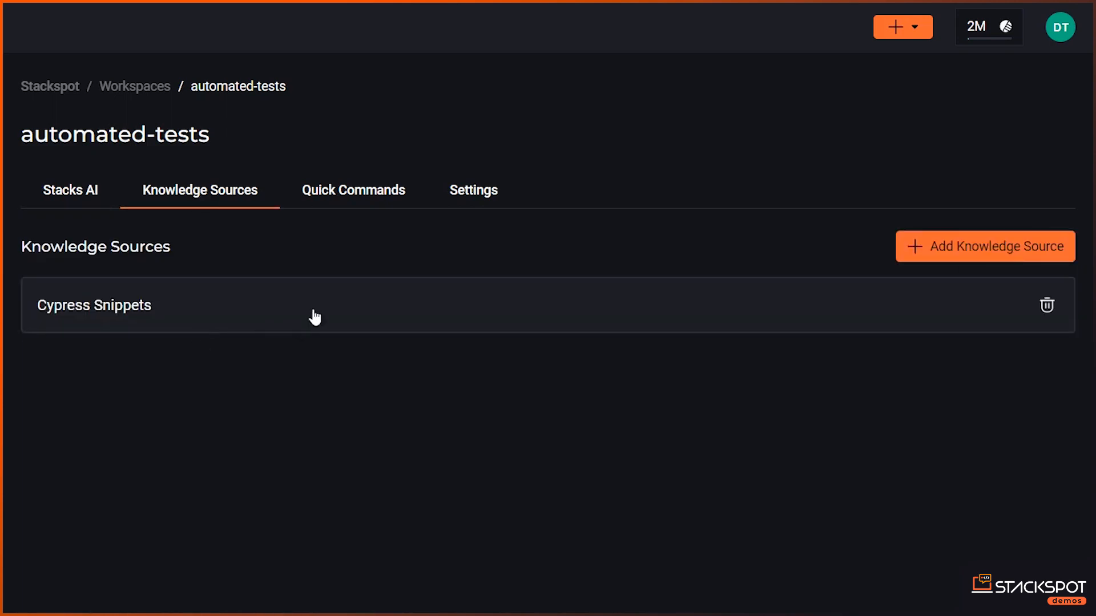
pyautogui.click(353, 191)
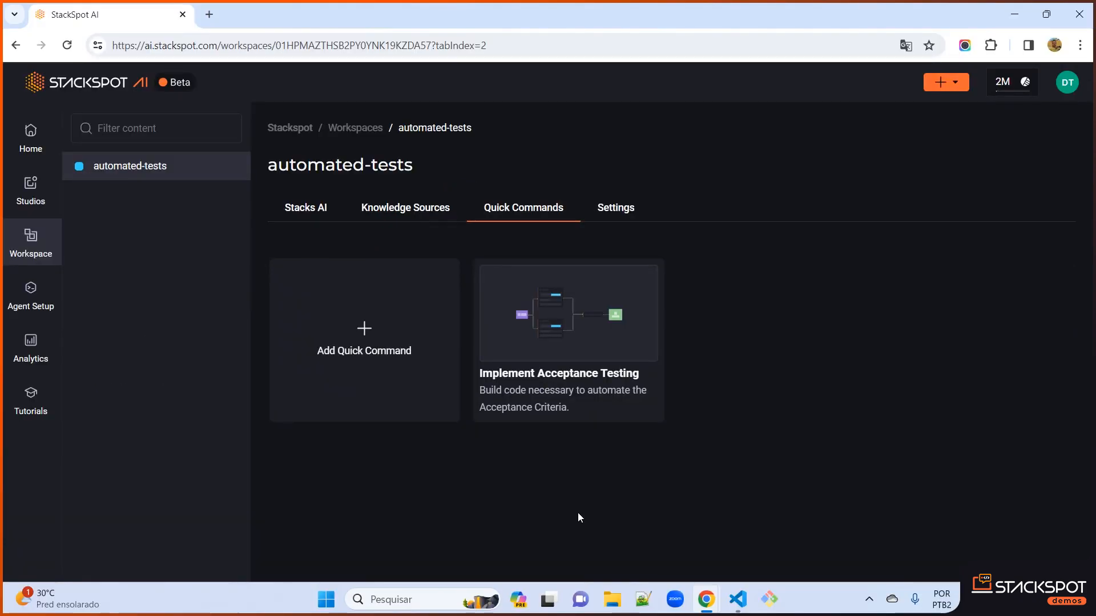
pyautogui.press('alt+tab')
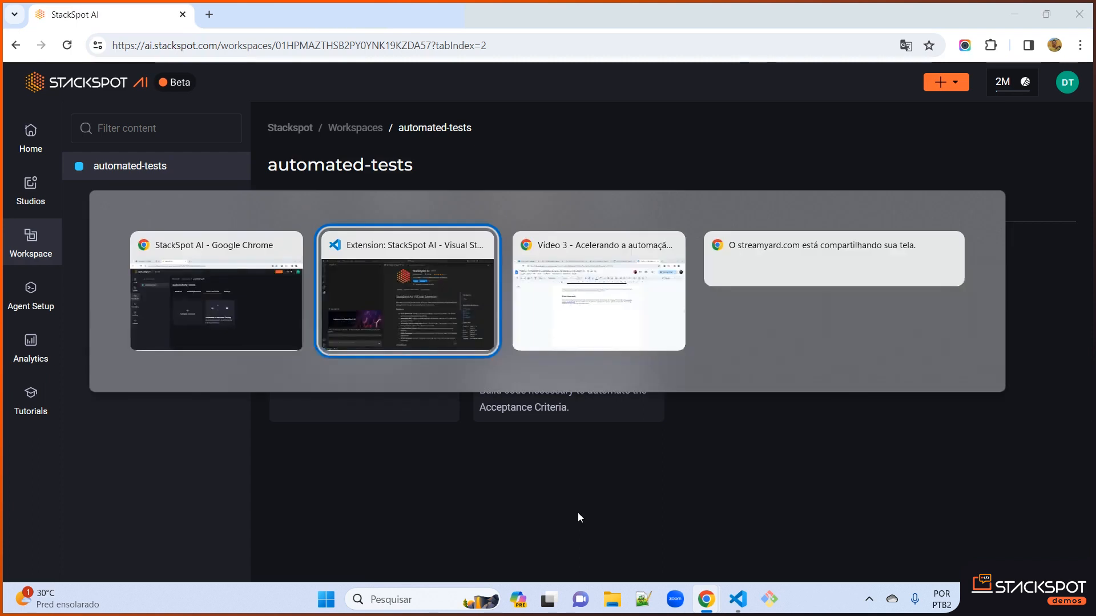
# Step: Tie the VS Code StackSpot chat to automated-tests and Cypress Test, with the feature file shown
pyautogui.click(408, 291)
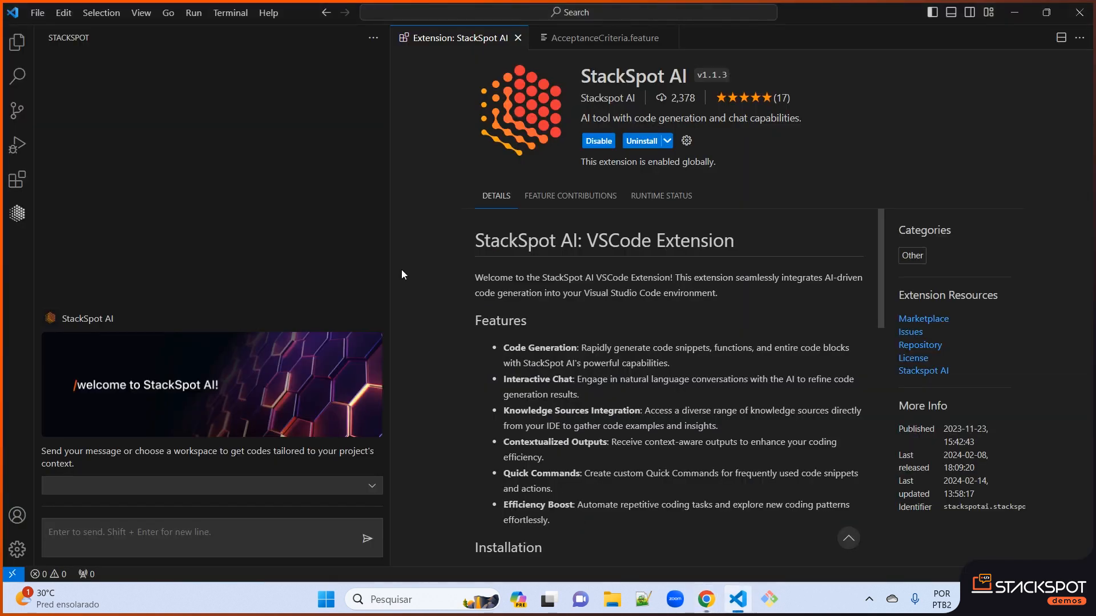
pyautogui.moveTo(349, 180)
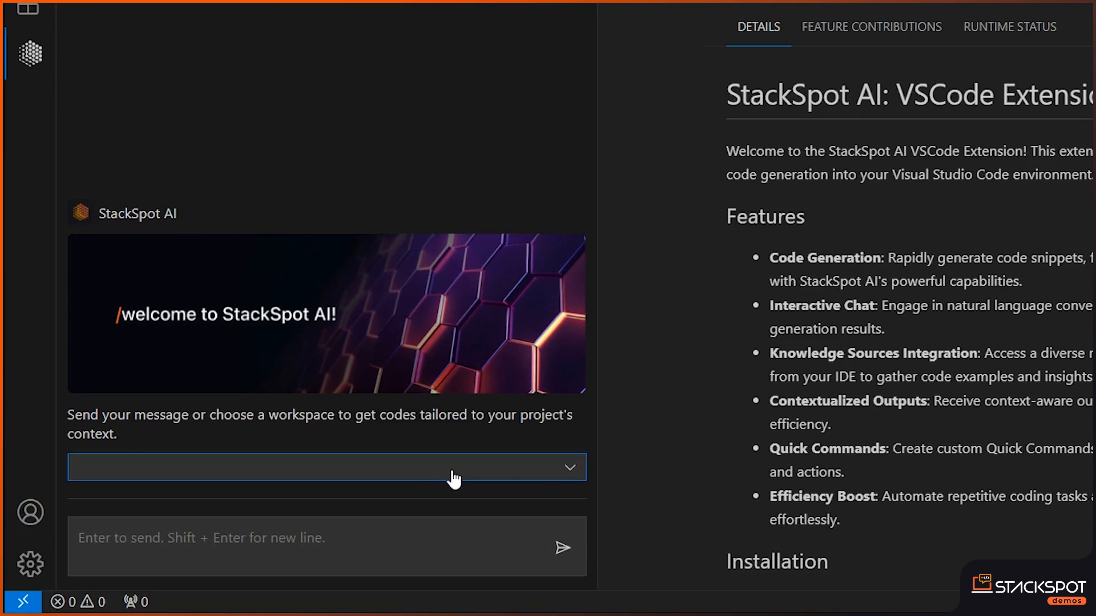
pyautogui.click(325, 467)
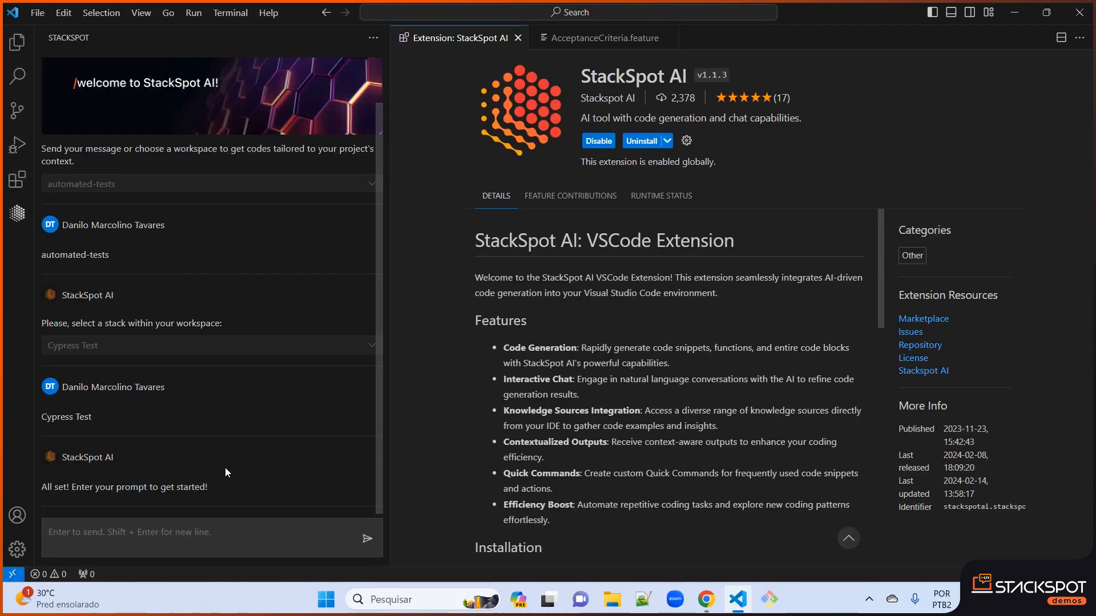
pyautogui.moveTo(394, 400)
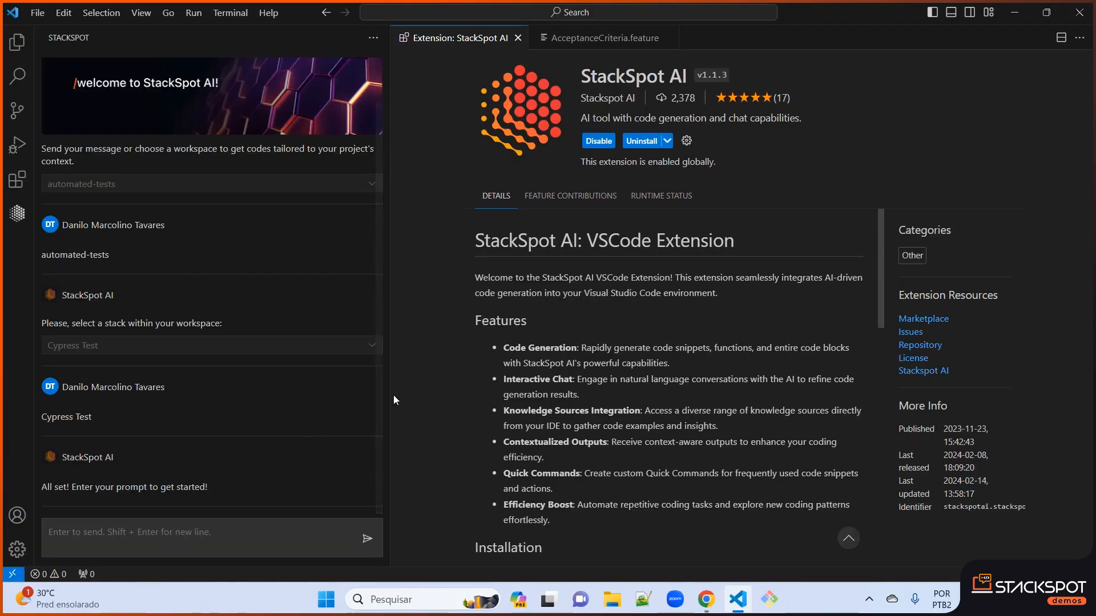
pyautogui.click(599, 38)
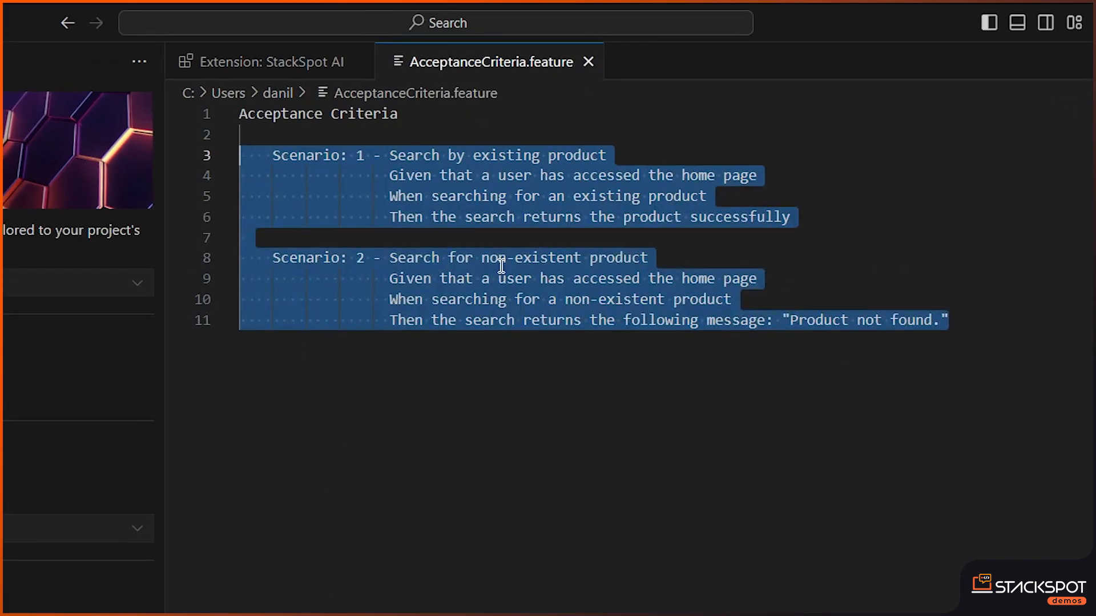
pyautogui.moveTo(528, 353)
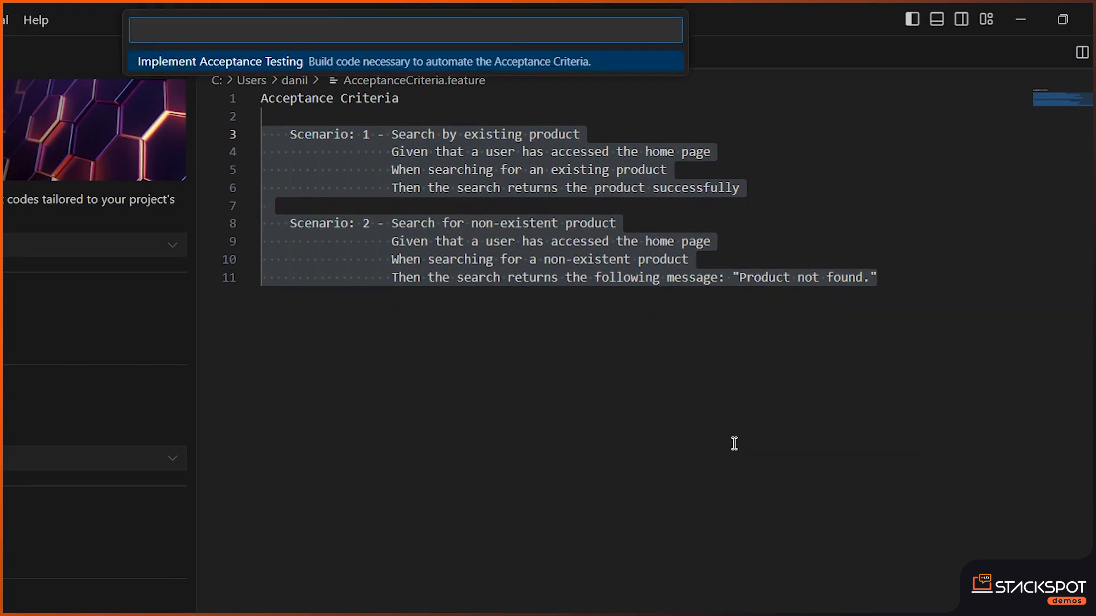
pyautogui.moveTo(317, 163)
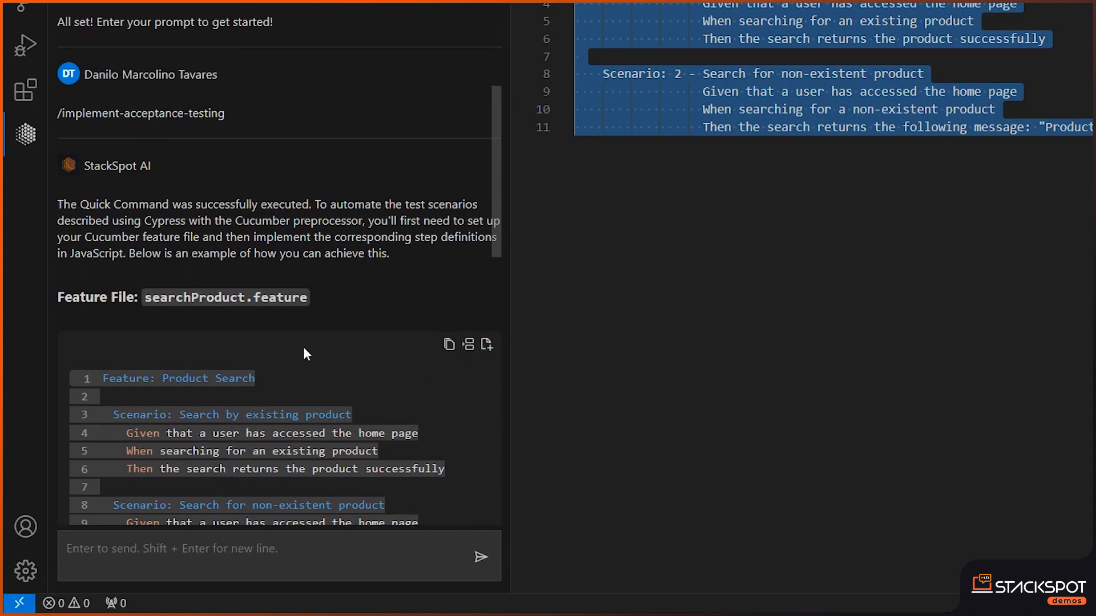
pyautogui.scroll(-3)
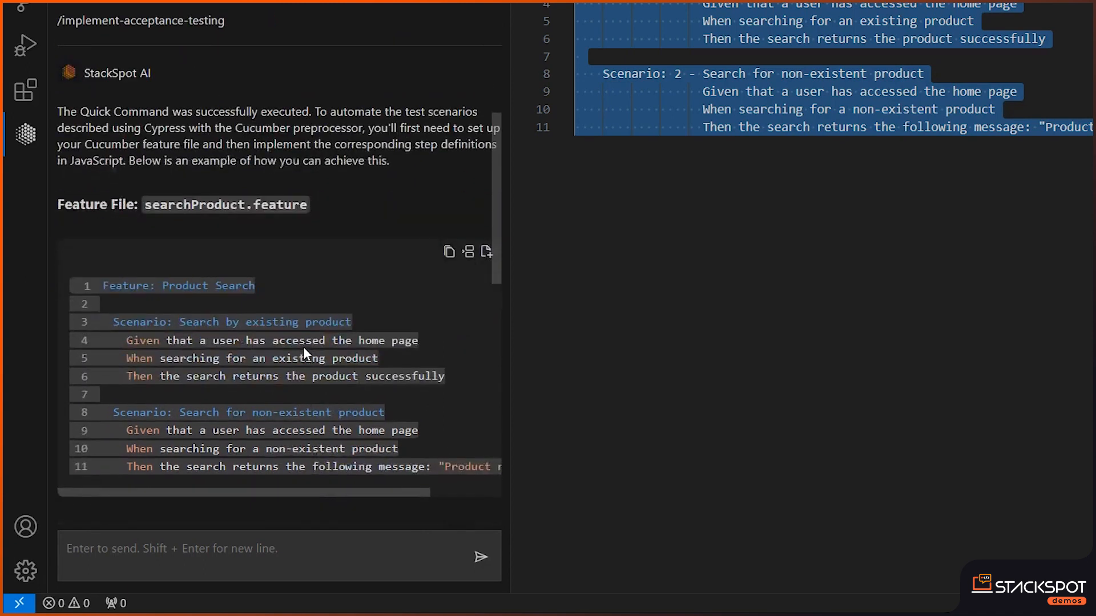
pyautogui.scroll(-3)
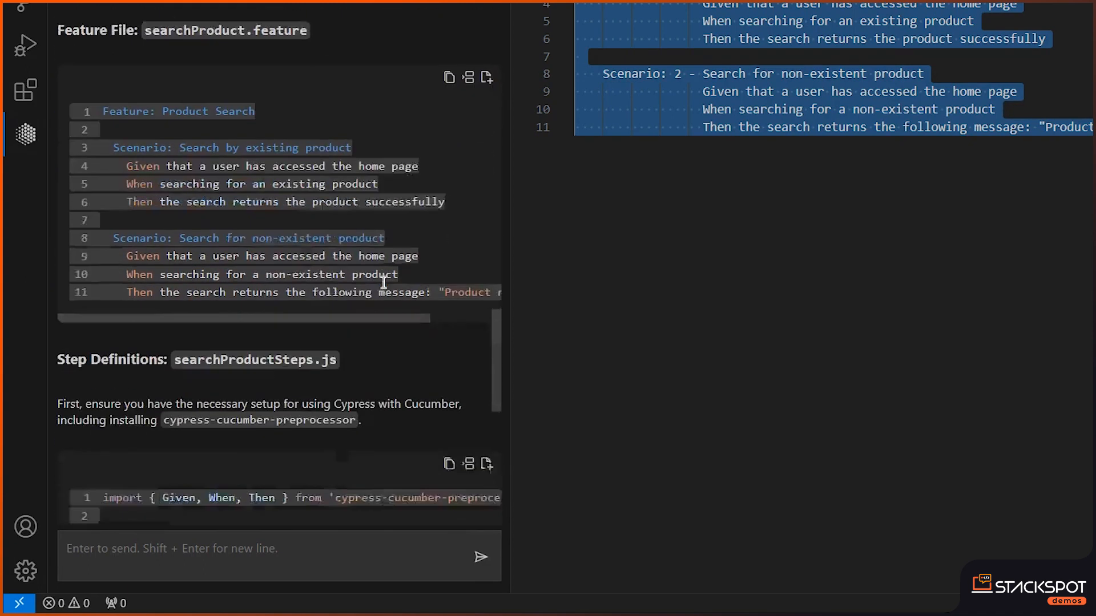
pyautogui.scroll(-3)
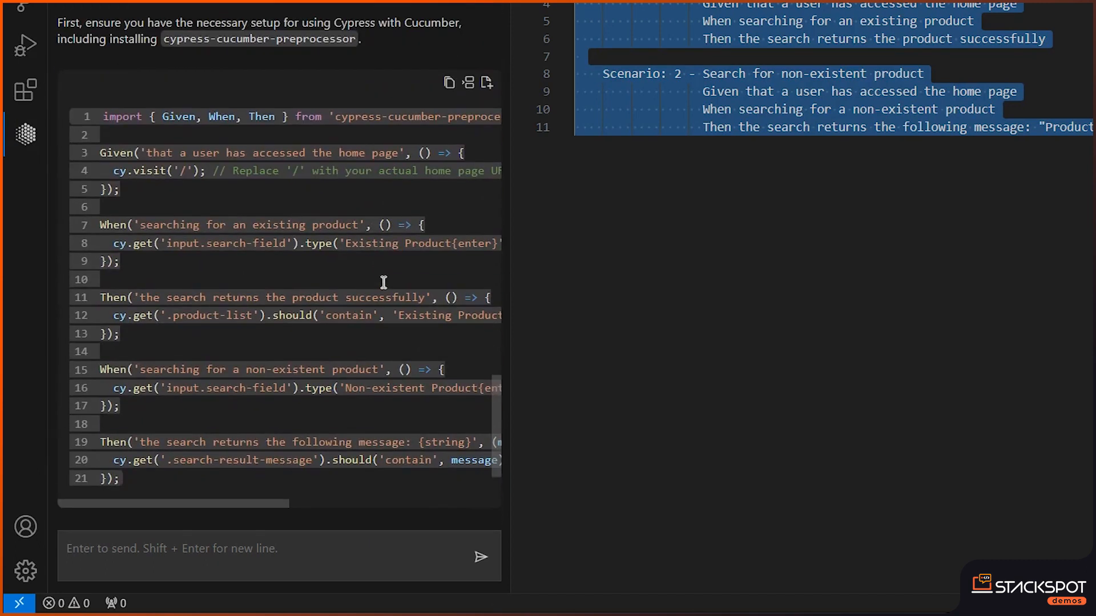
pyautogui.moveTo(382, 289)
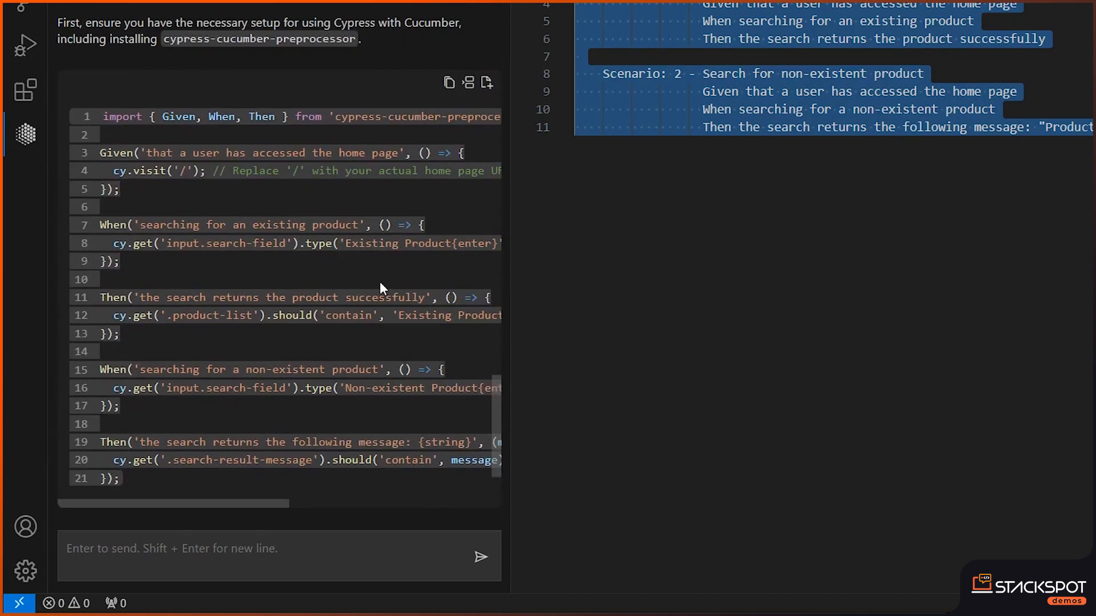
pyautogui.scroll(-3)
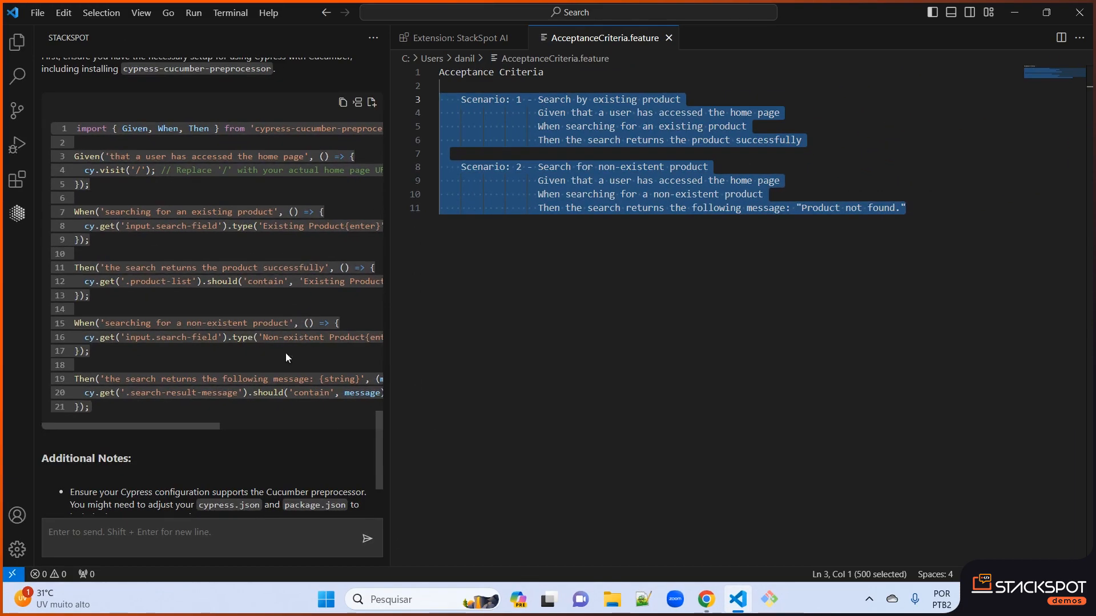
pyautogui.moveTo(497, 382)
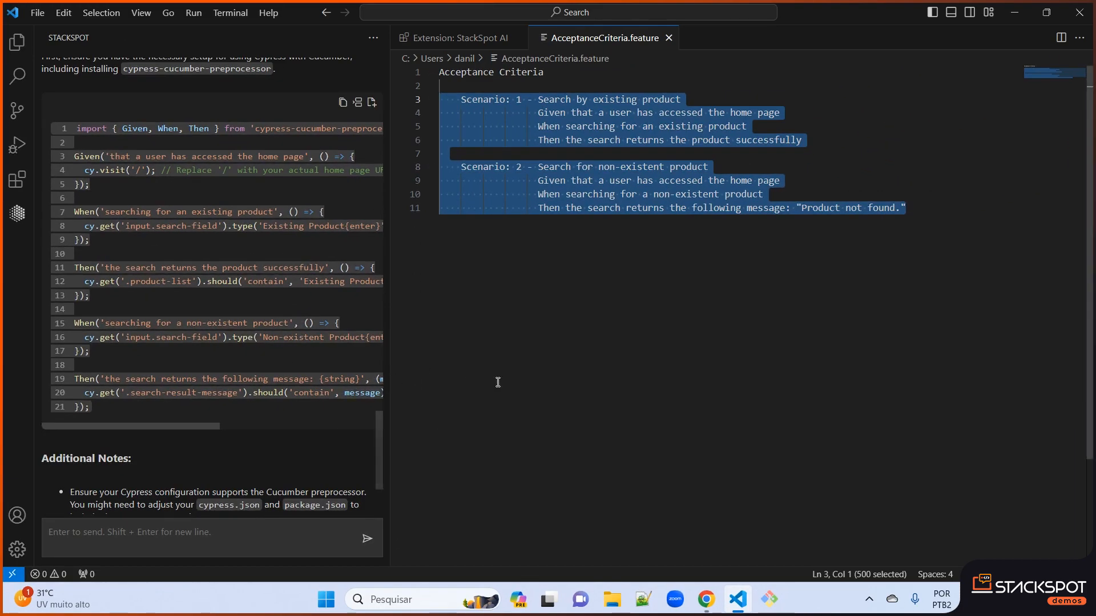
pyautogui.moveTo(555, 371)
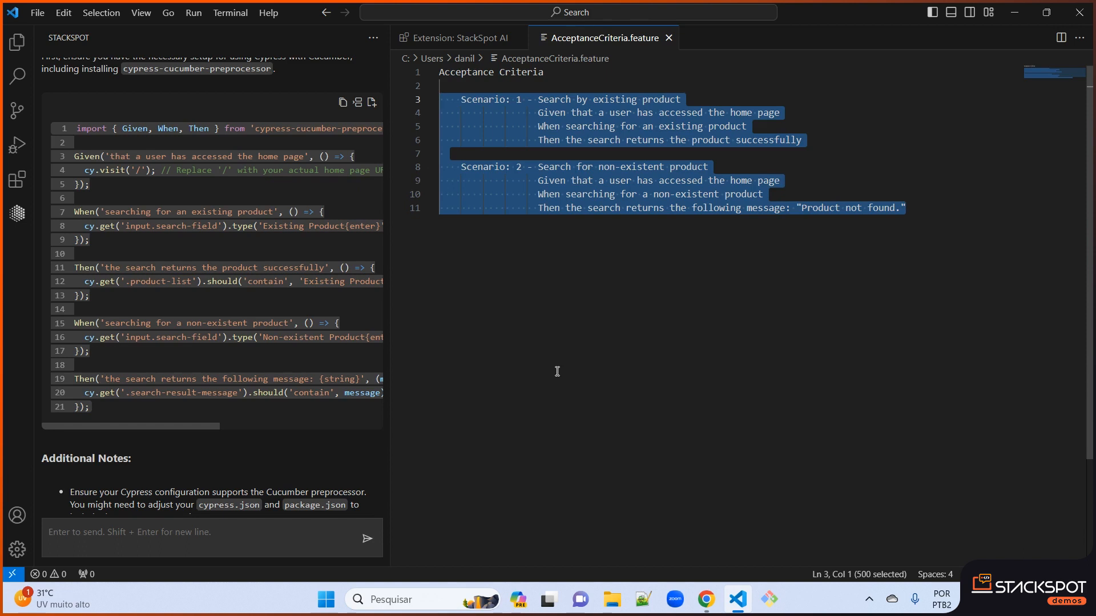
pyautogui.moveTo(561, 371)
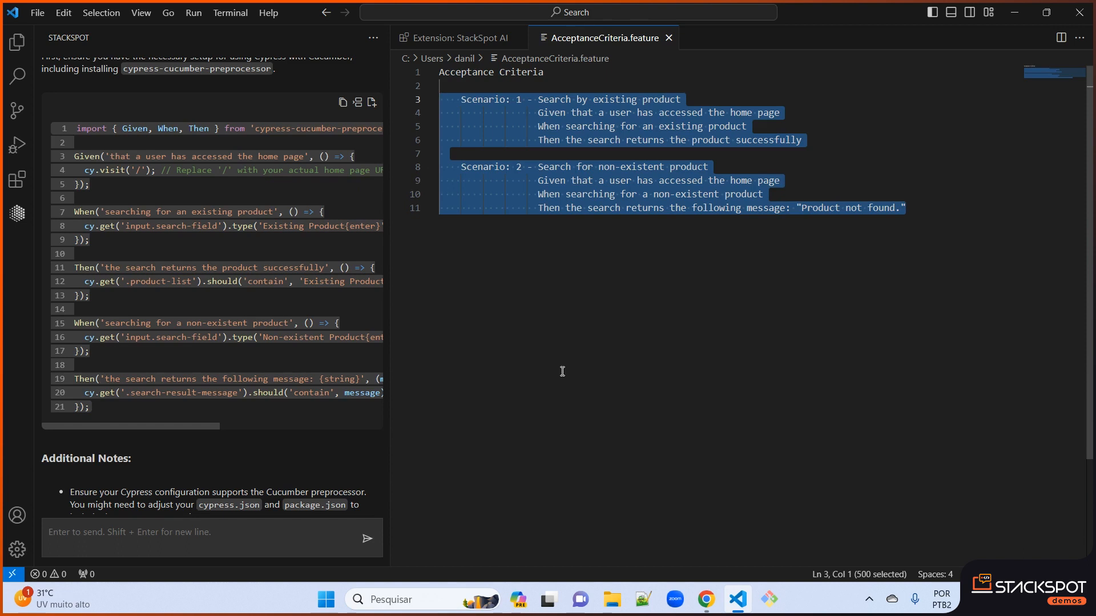